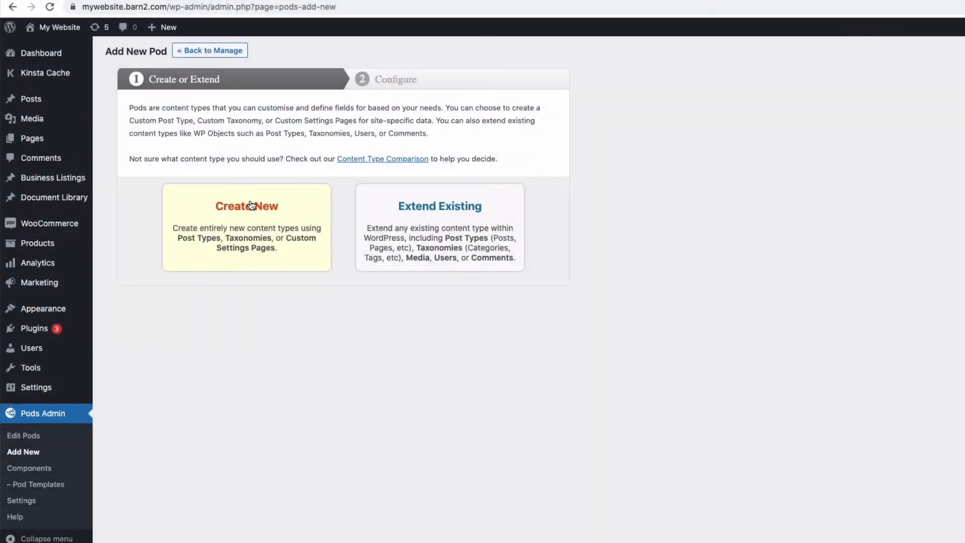
Preview the Pods new custom post type form and the demo table's category filter
{"action": "left_click", "coordinate": [246, 206]}
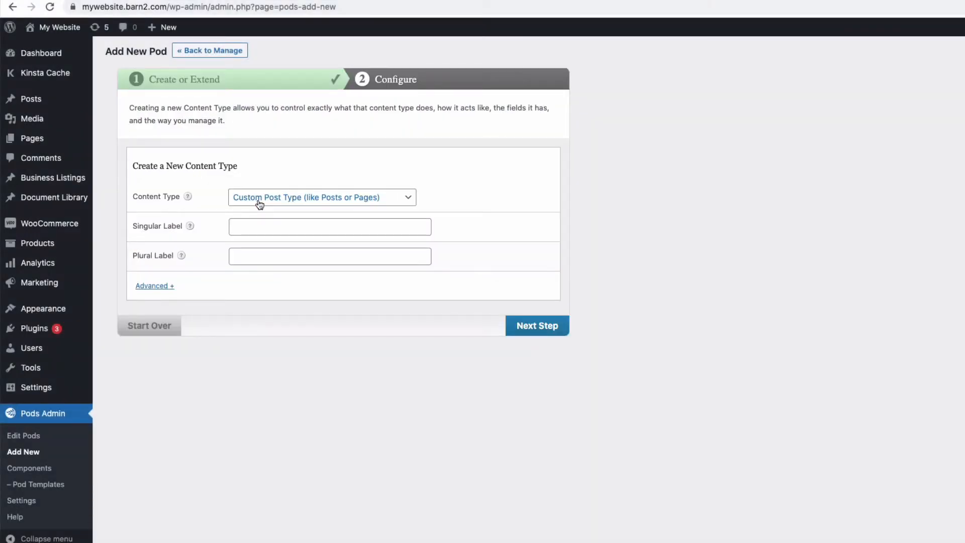
{"action": "left_click", "coordinate": [321, 197]}
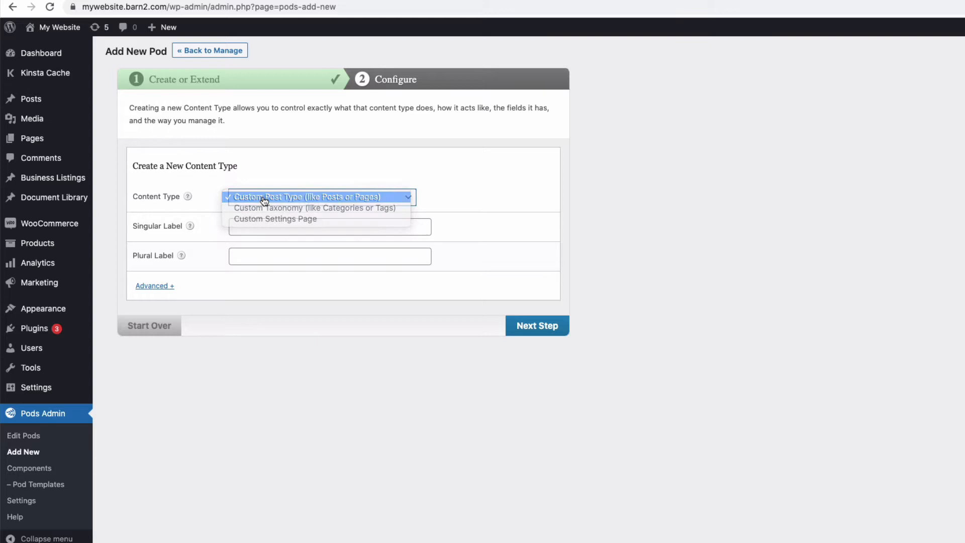
{"action": "left_click", "coordinate": [329, 226]}
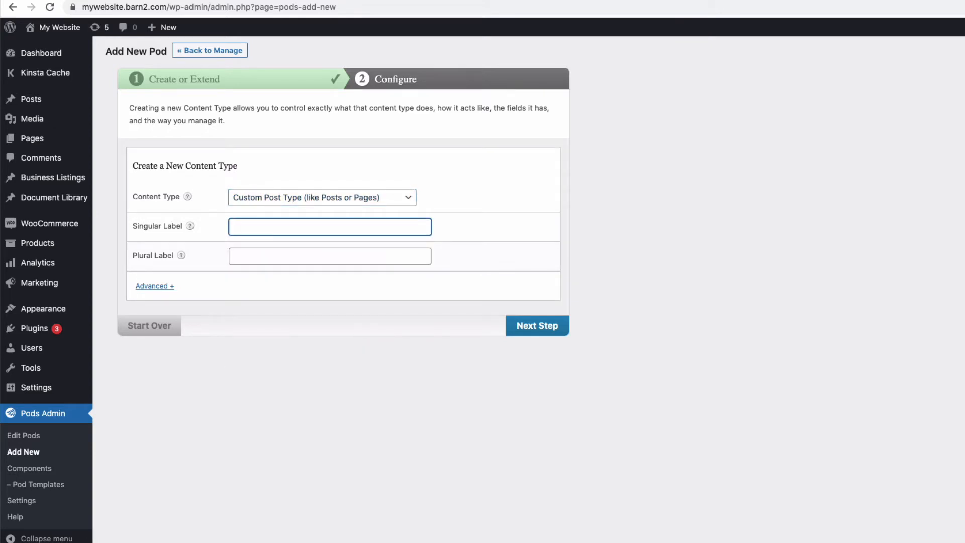
{"action": "type", "text": "Art"}
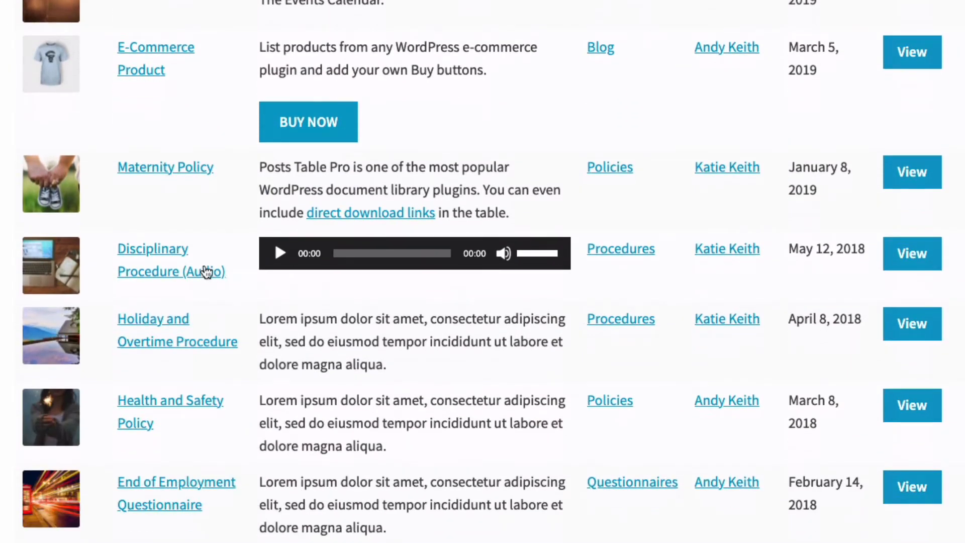
{"action": "mouse_move", "coordinate": [874, 187]}
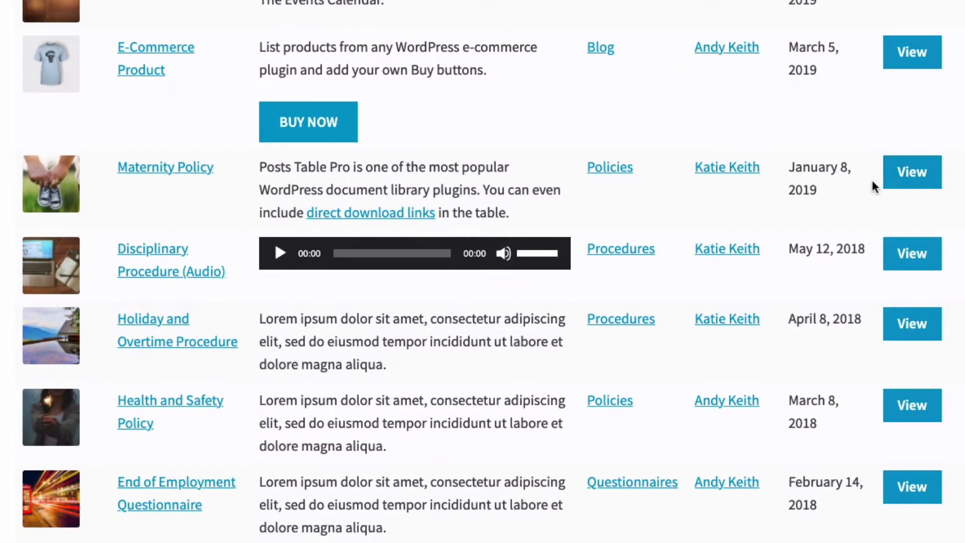
{"action": "left_click", "coordinate": [86, 55]}
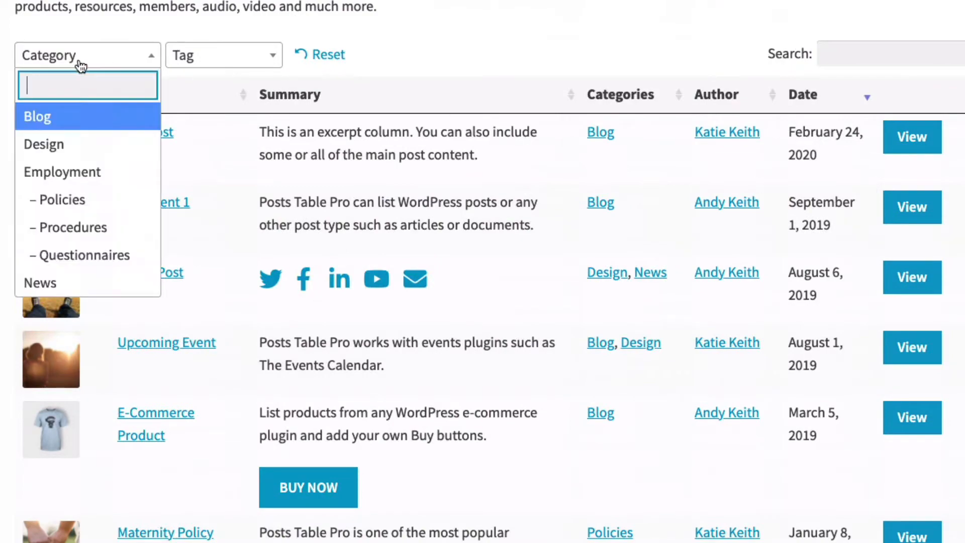
{"action": "left_click", "coordinate": [44, 144]}
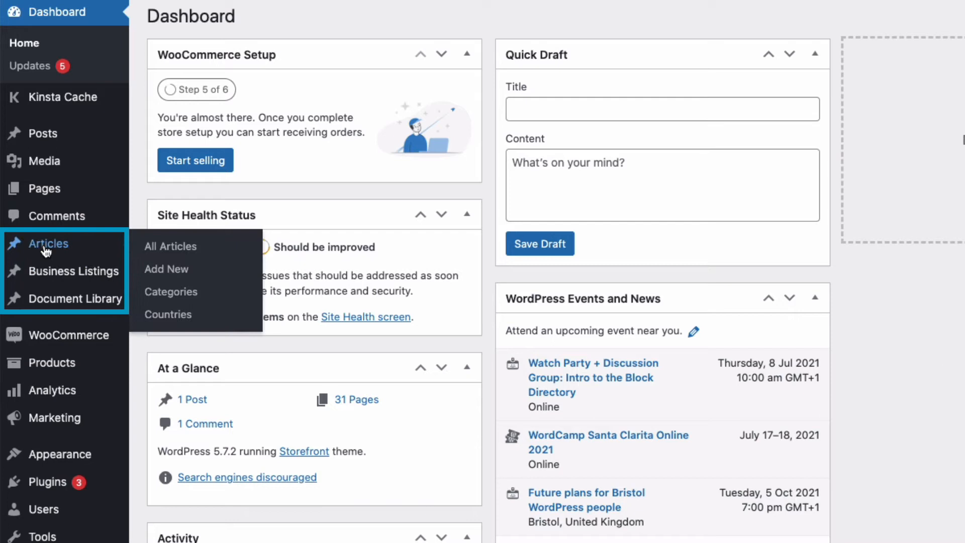
{"action": "mouse_move", "coordinate": [44, 133]}
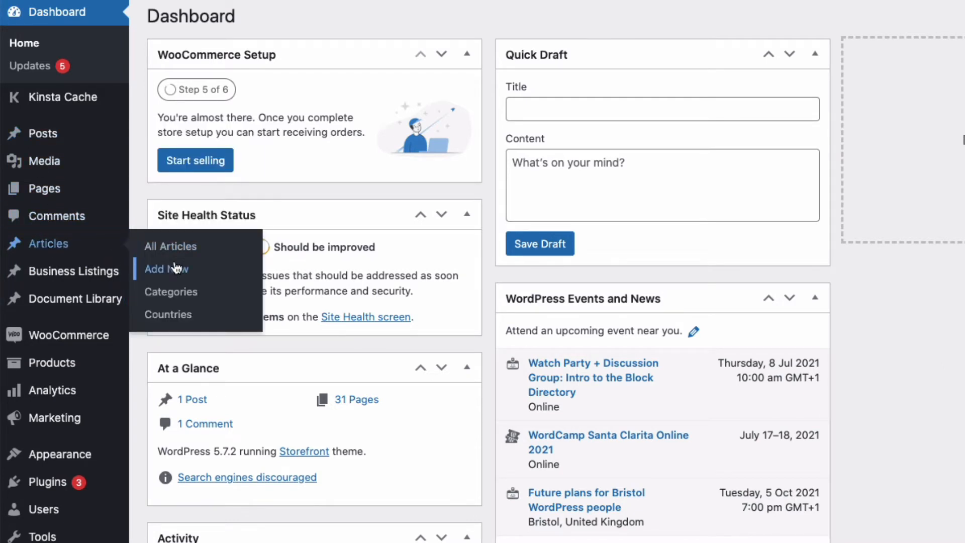
{"action": "scroll", "scroll_direction": "down", "scroll_amount": 3}
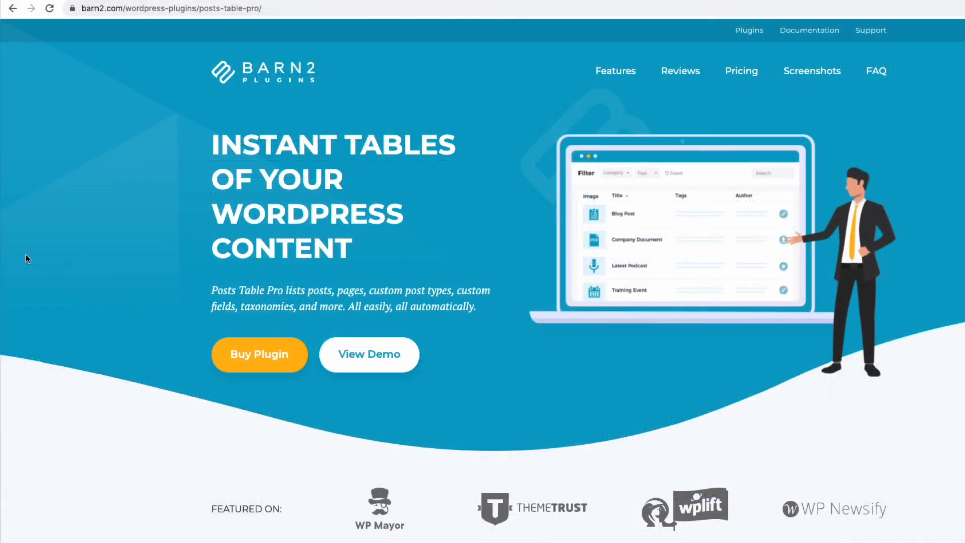
{"action": "mouse_move", "coordinate": [42, 198]}
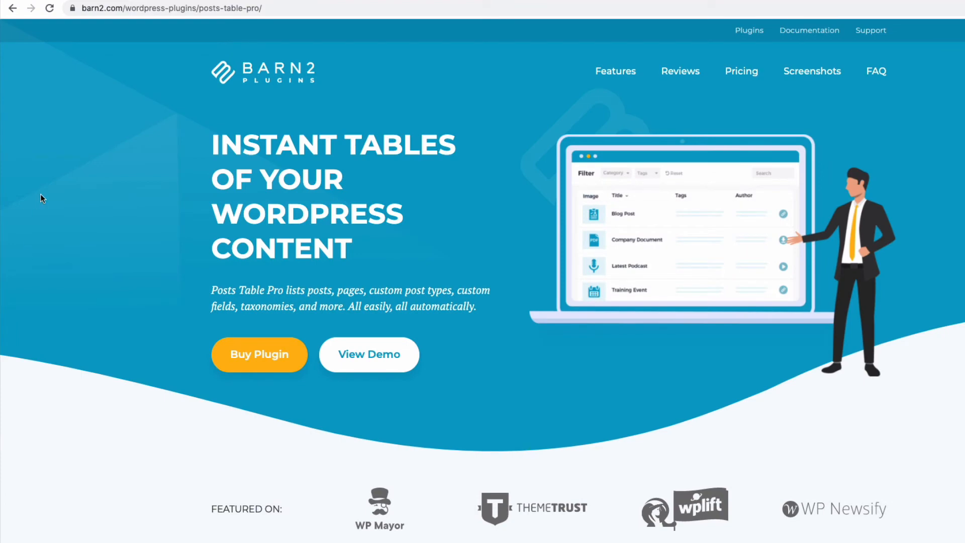
{"action": "scroll", "scroll_direction": "down", "scroll_amount": 3}
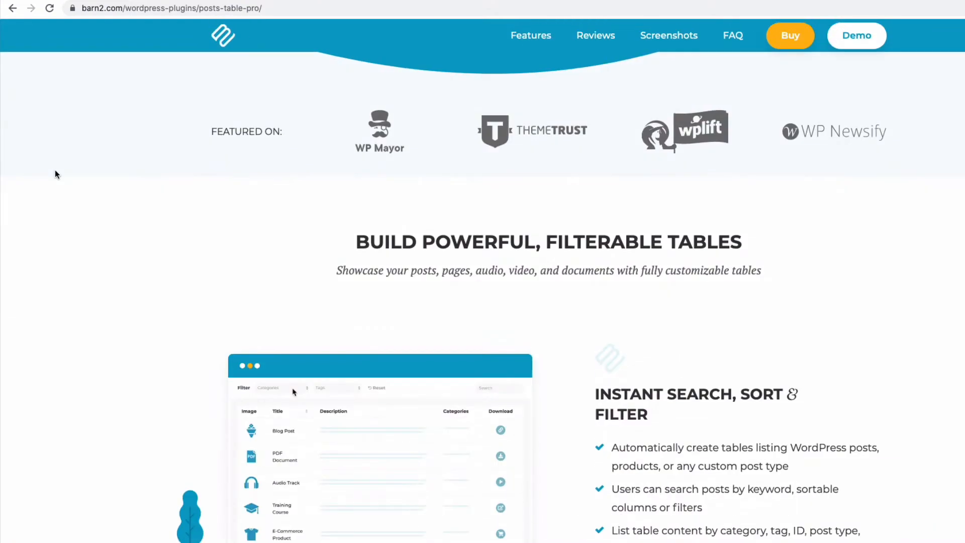
{"action": "scroll", "scroll_direction": "down", "scroll_amount": 3}
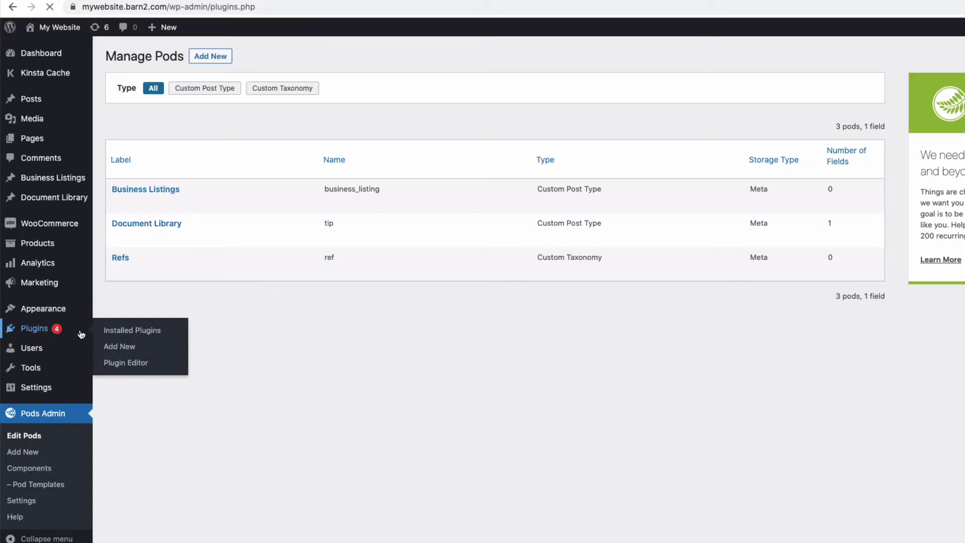
Check Add New plugins, then confirm Pods and Posts Table Pro are active in Installed Plugins
{"action": "left_click", "coordinate": [120, 346]}
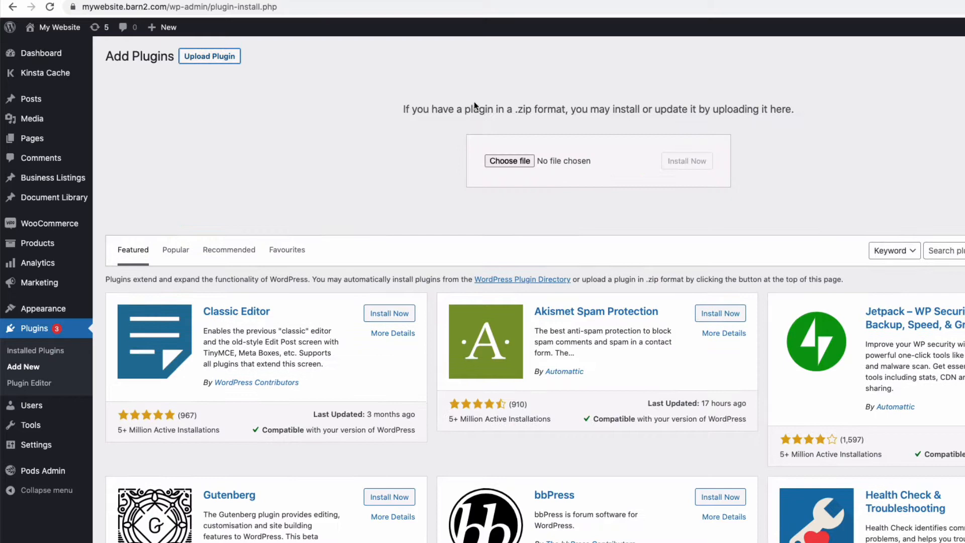
{"action": "mouse_move", "coordinate": [540, 166]}
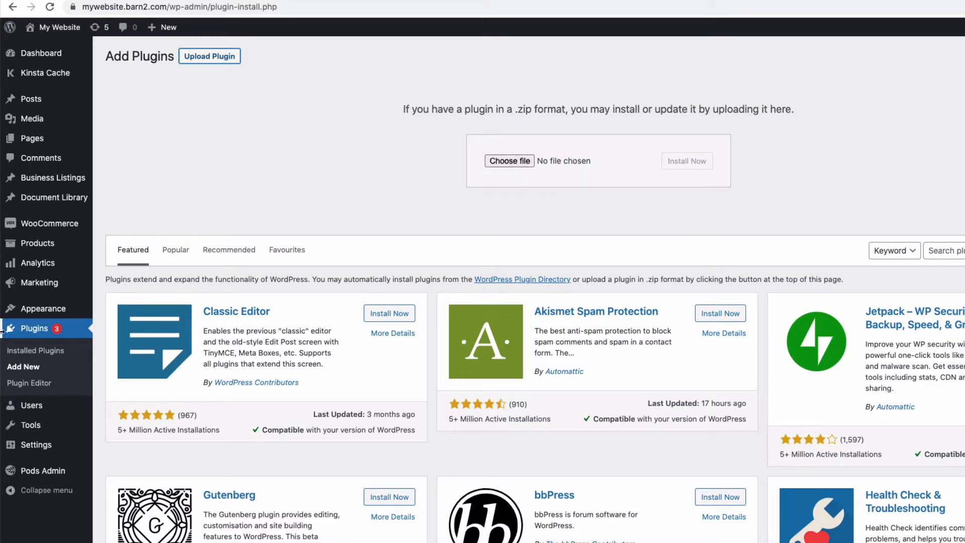
{"action": "left_click", "coordinate": [36, 350]}
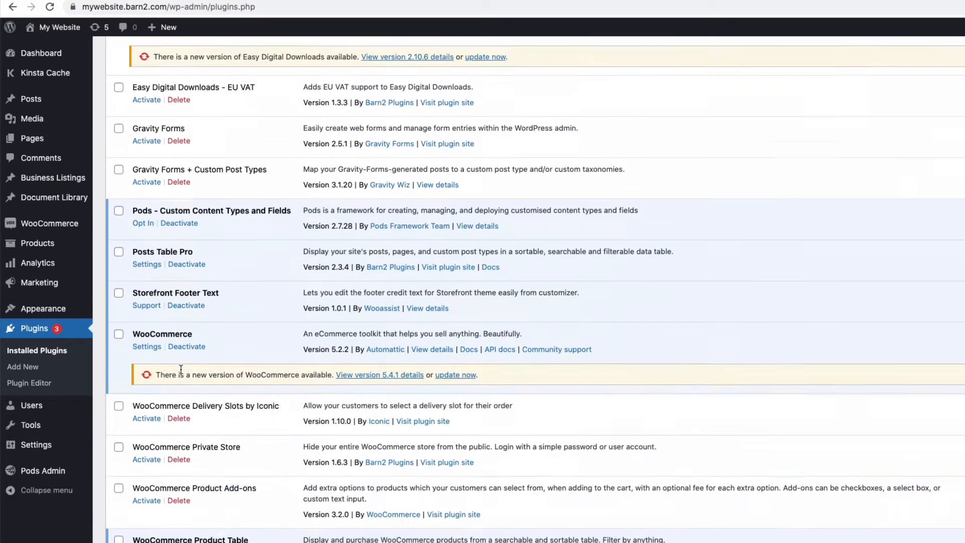
{"action": "scroll", "scroll_direction": "up", "scroll_amount": 3}
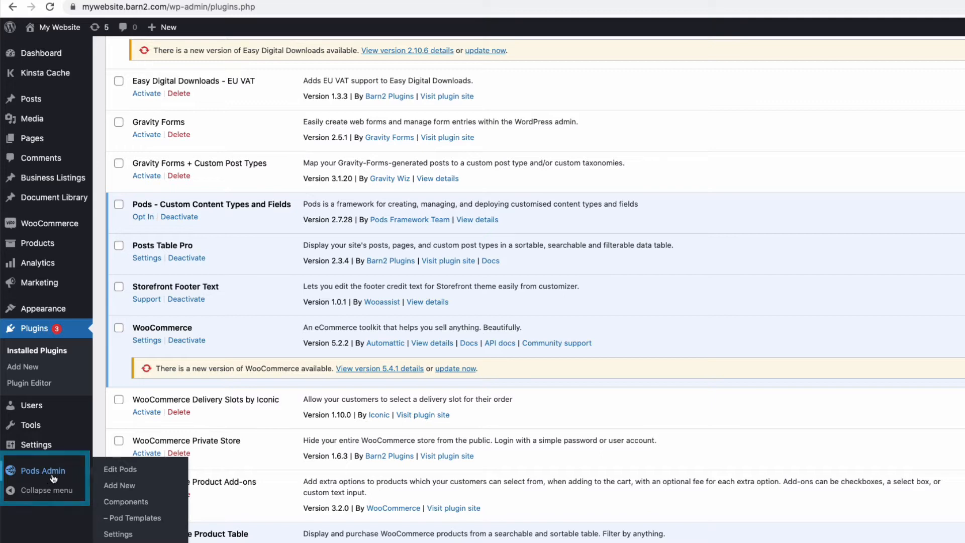
Create a new Pods custom post type labelled Article, plural Articles, and submit it
{"action": "left_click", "coordinate": [120, 485]}
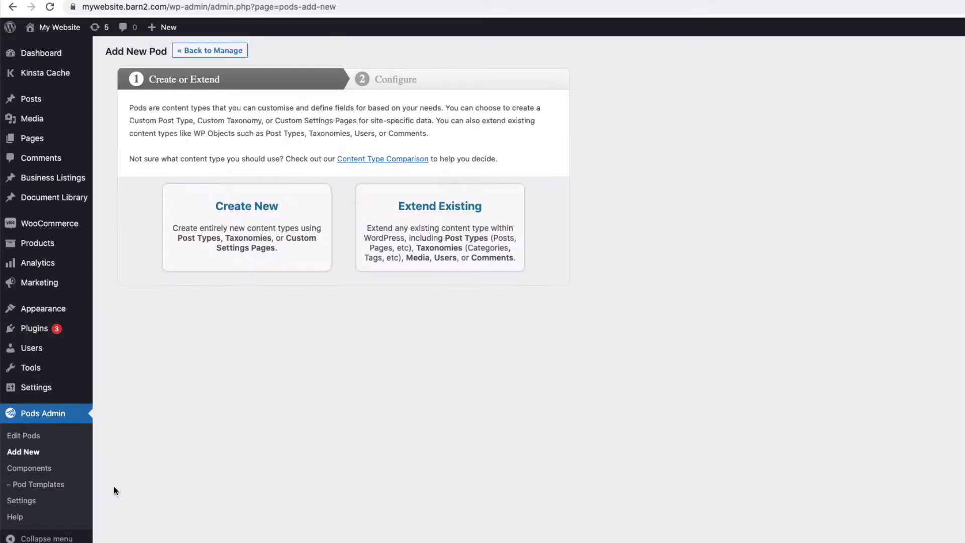
{"action": "left_click", "coordinate": [246, 206]}
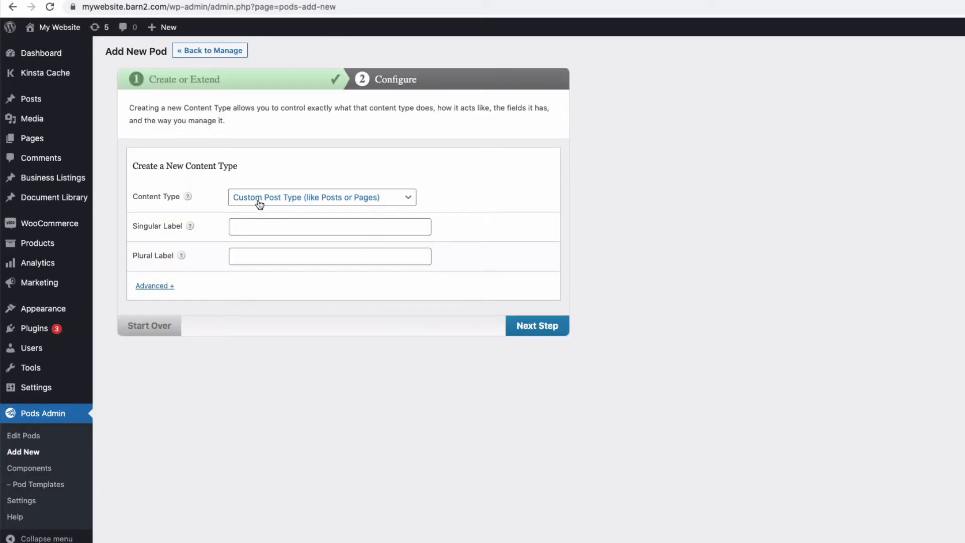
{"action": "left_click", "coordinate": [320, 197]}
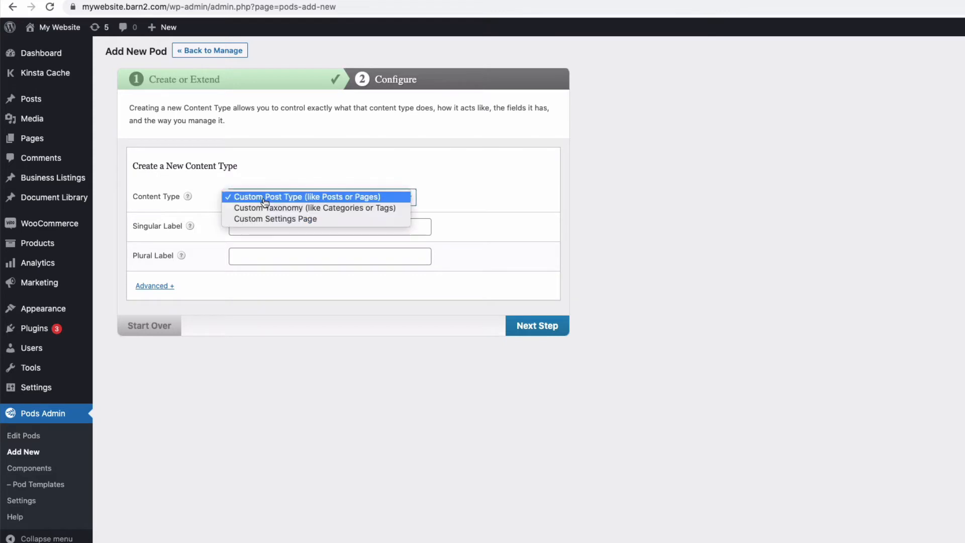
{"action": "left_click", "coordinate": [307, 197]}
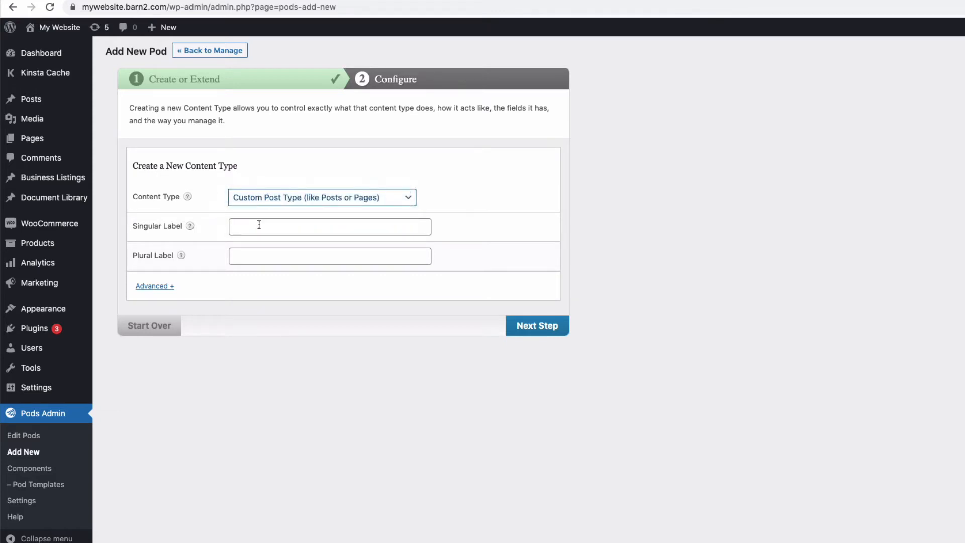
{"action": "left_click", "coordinate": [329, 226]}
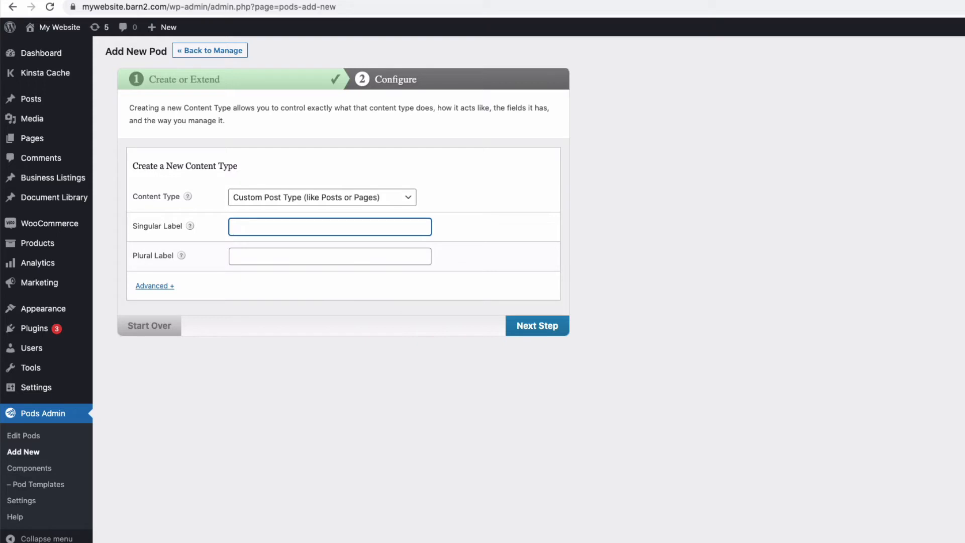
{"action": "type", "text": "Article"}
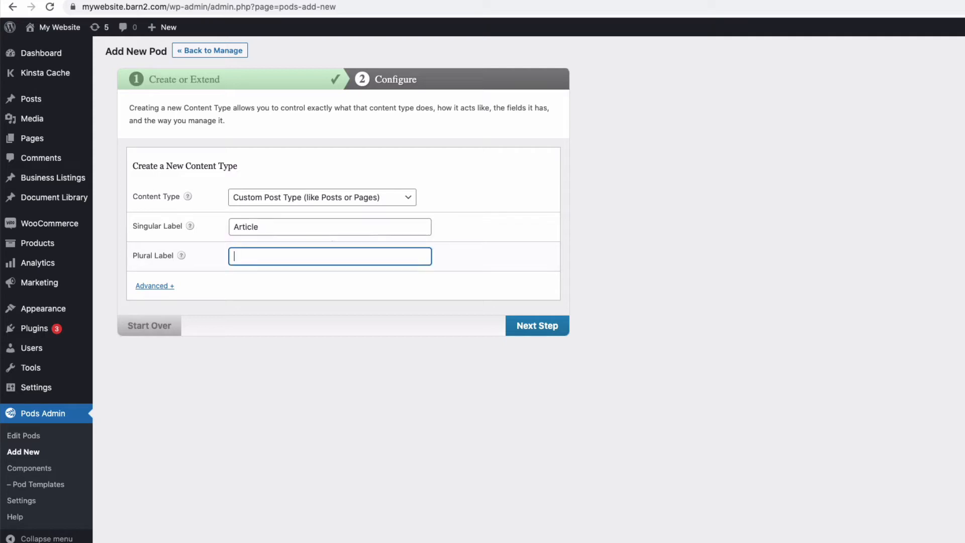
{"action": "type", "text": "Articles"}
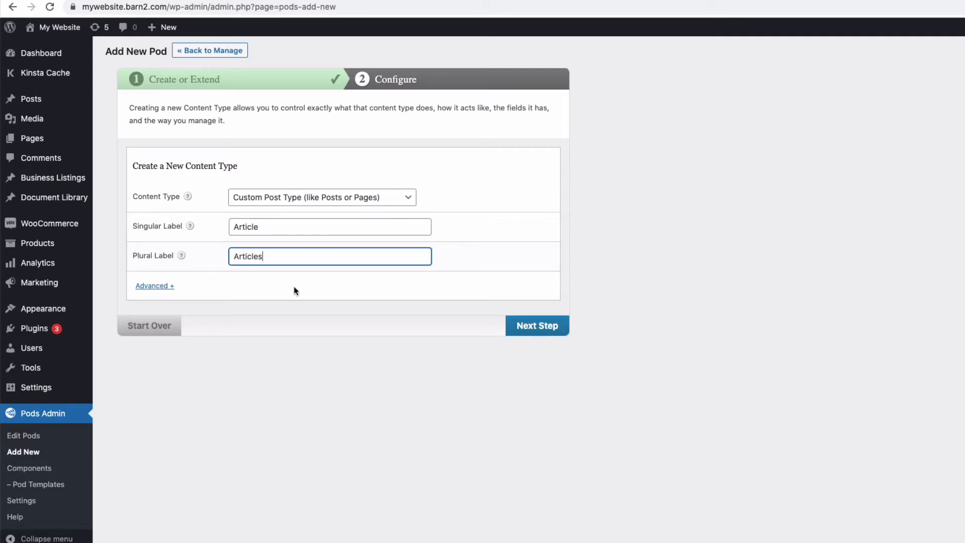
{"action": "left_click", "coordinate": [536, 326]}
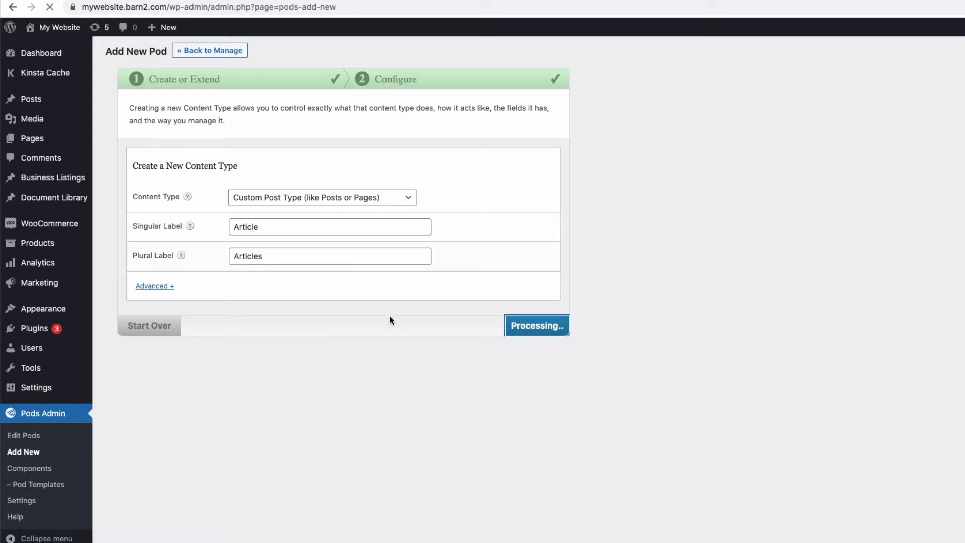
Review the Article pod's Advanced Options, then save the pod
{"action": "left_click", "coordinate": [536, 325]}
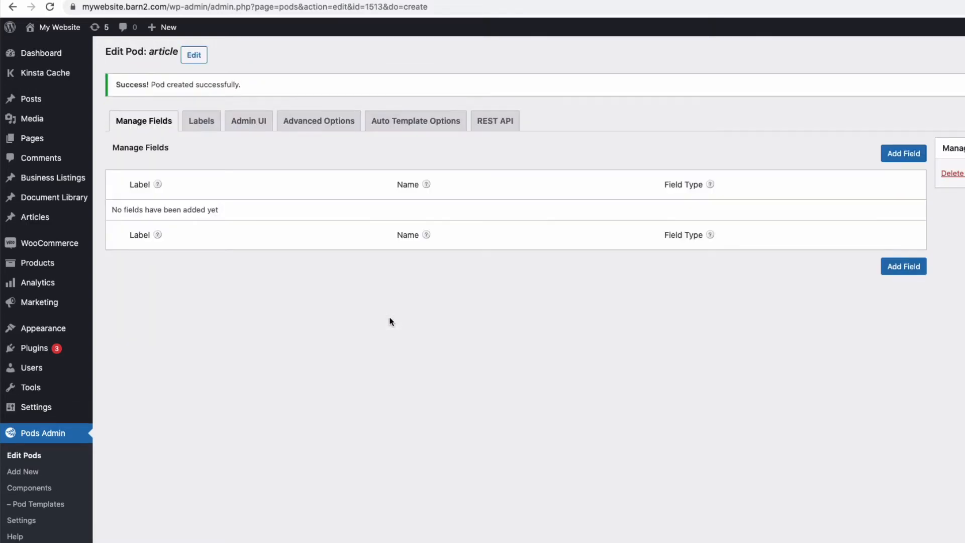
{"action": "mouse_move", "coordinate": [369, 310]}
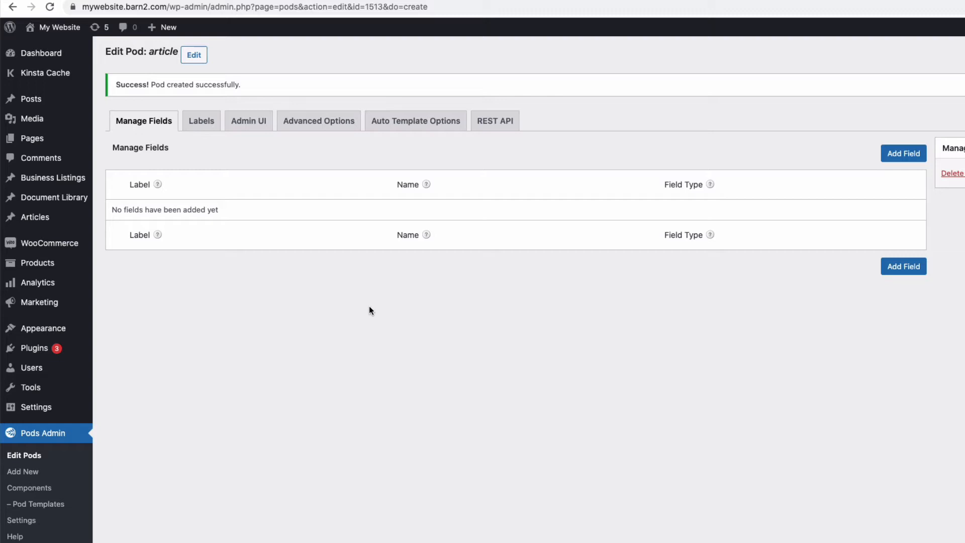
{"action": "mouse_move", "coordinate": [319, 121]}
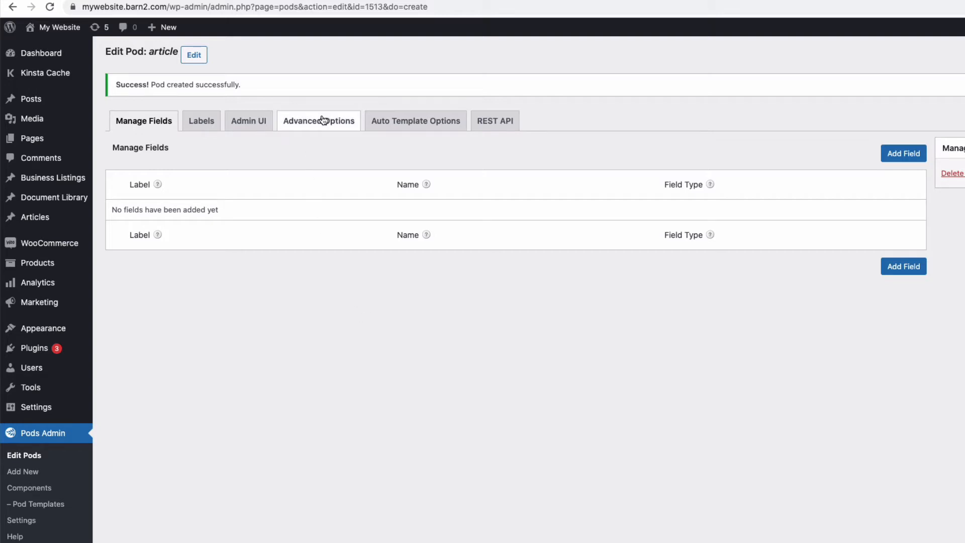
{"action": "left_click", "coordinate": [318, 120]}
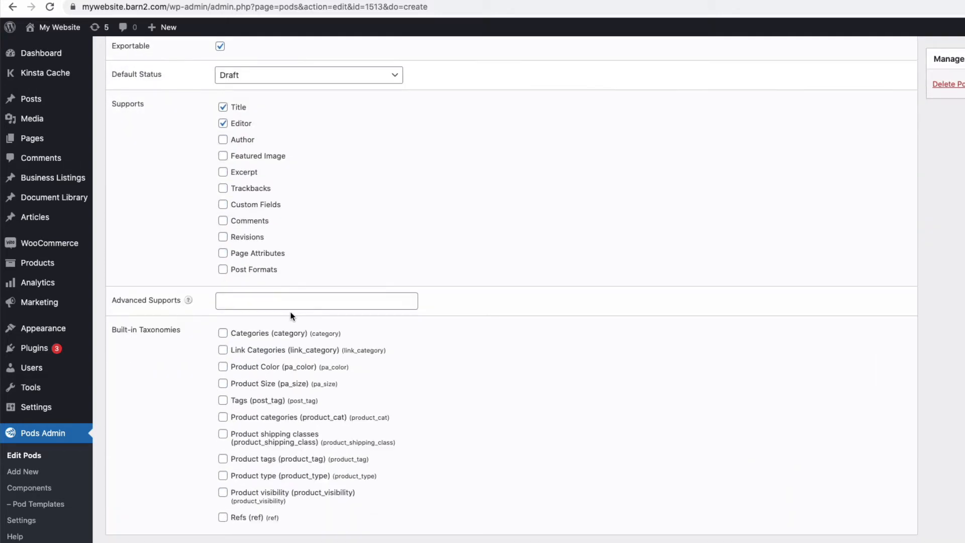
{"action": "mouse_move", "coordinate": [299, 323]}
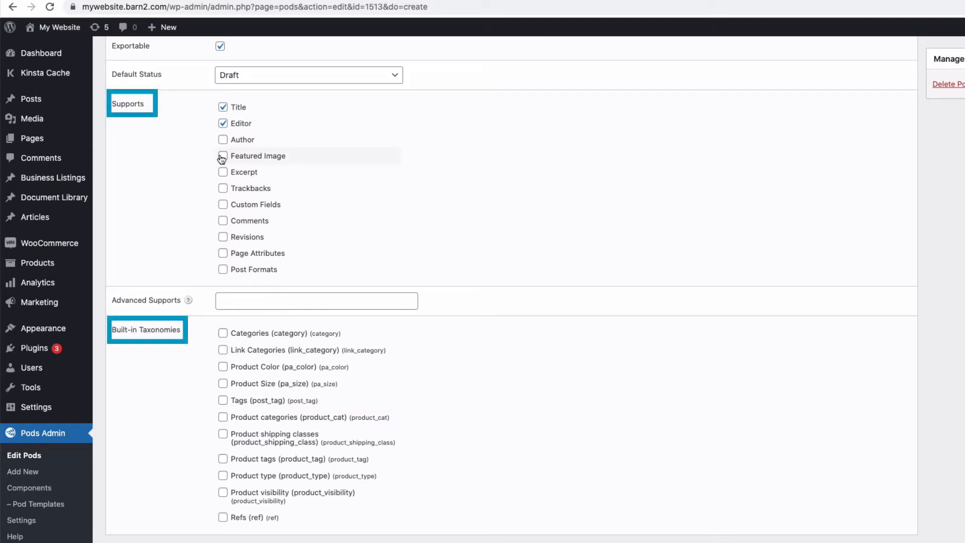
{"action": "left_click", "coordinate": [223, 156]}
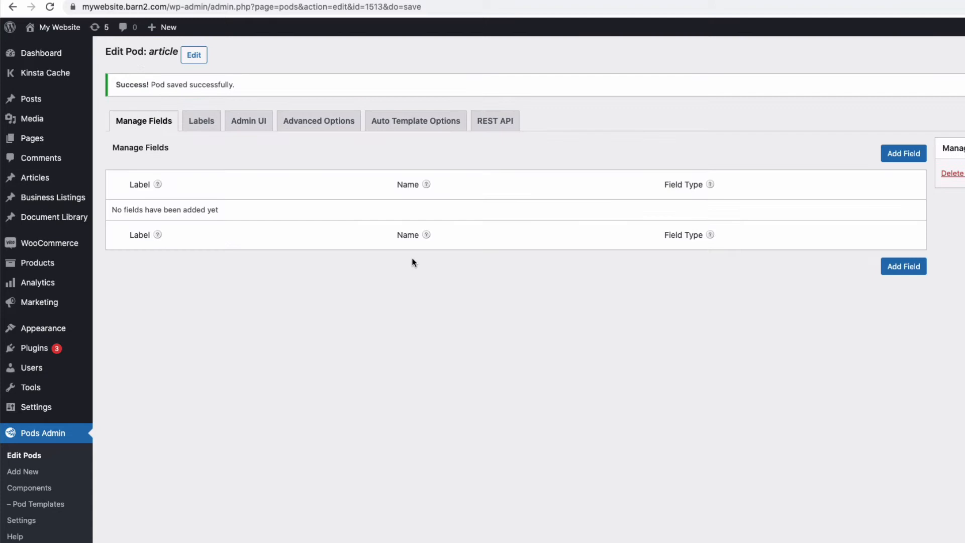
{"action": "mouse_move", "coordinate": [137, 277]}
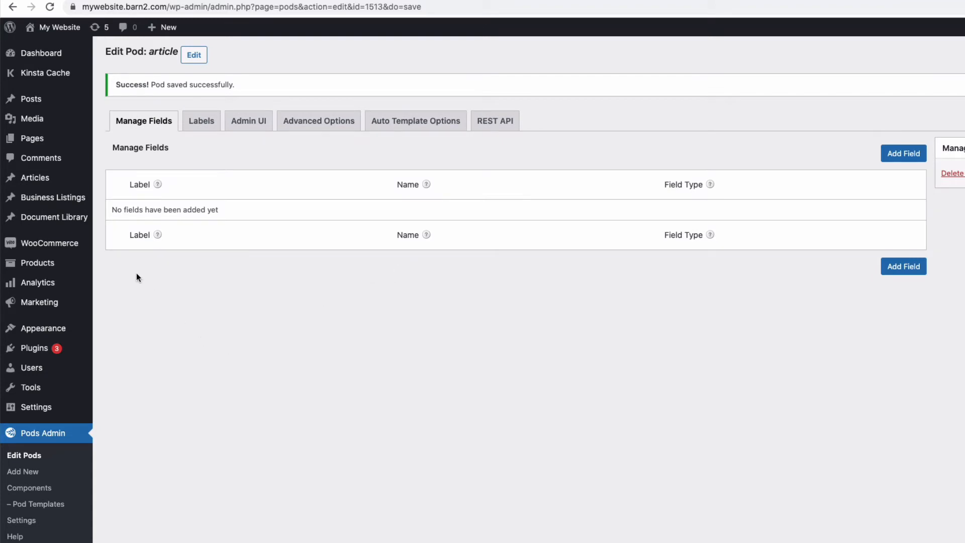
{"action": "mouse_move", "coordinate": [35, 177]}
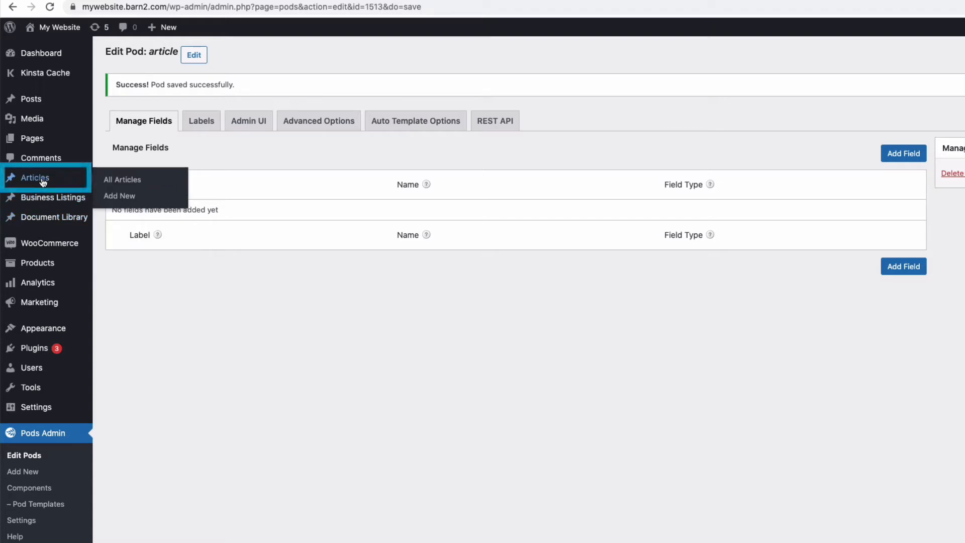
Start a blank Article from Articles > Add New
{"action": "left_click", "coordinate": [120, 195]}
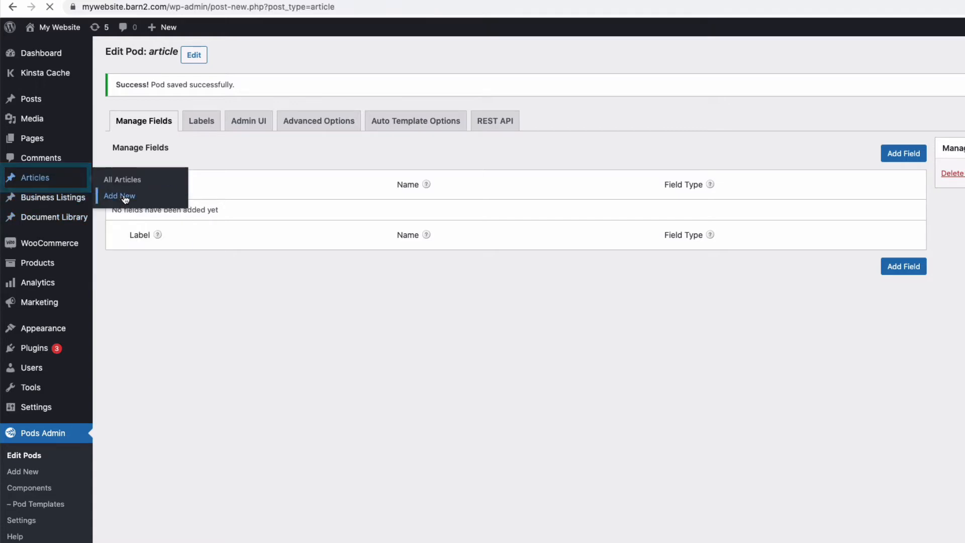
Title the new Article 'New Article' and let the draft autosave
{"action": "left_click", "coordinate": [119, 196]}
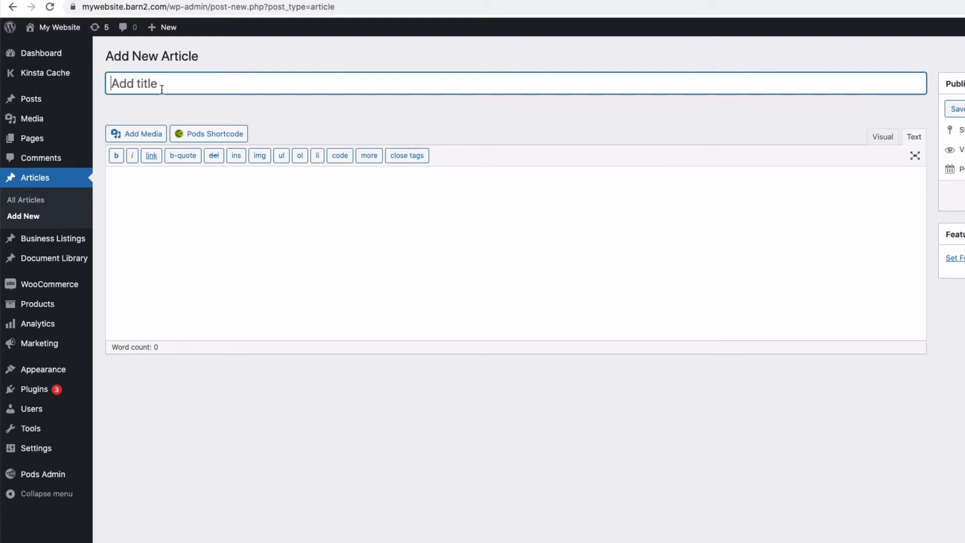
{"action": "type", "text": "New Article"}
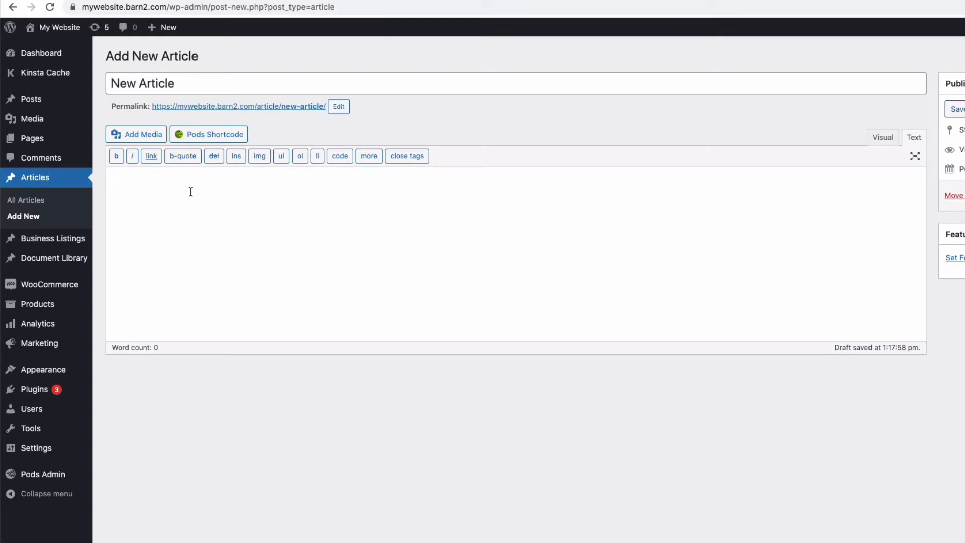
{"action": "mouse_move", "coordinate": [190, 189]}
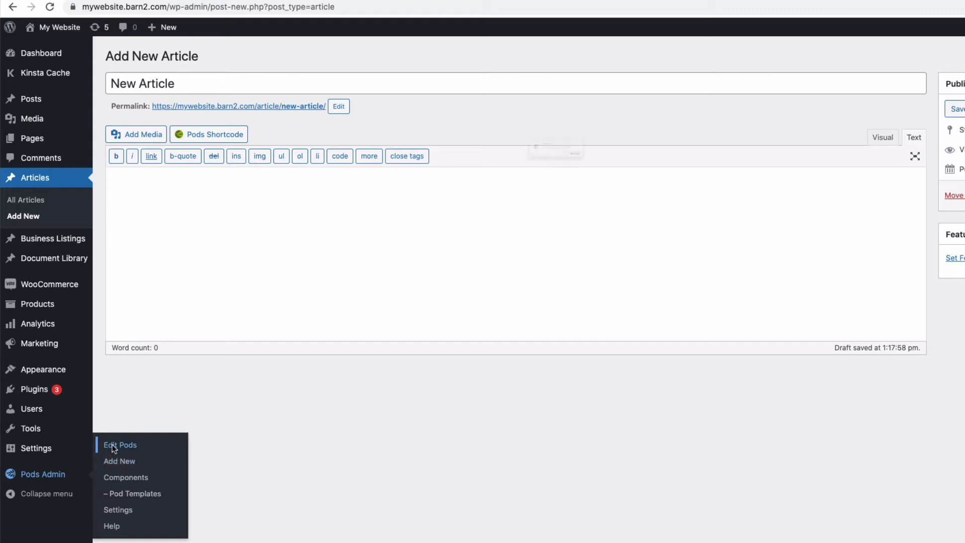
Add a plain-text field labelled Ref with description 'Ref No' to the Articles pod
{"action": "left_click", "coordinate": [120, 444]}
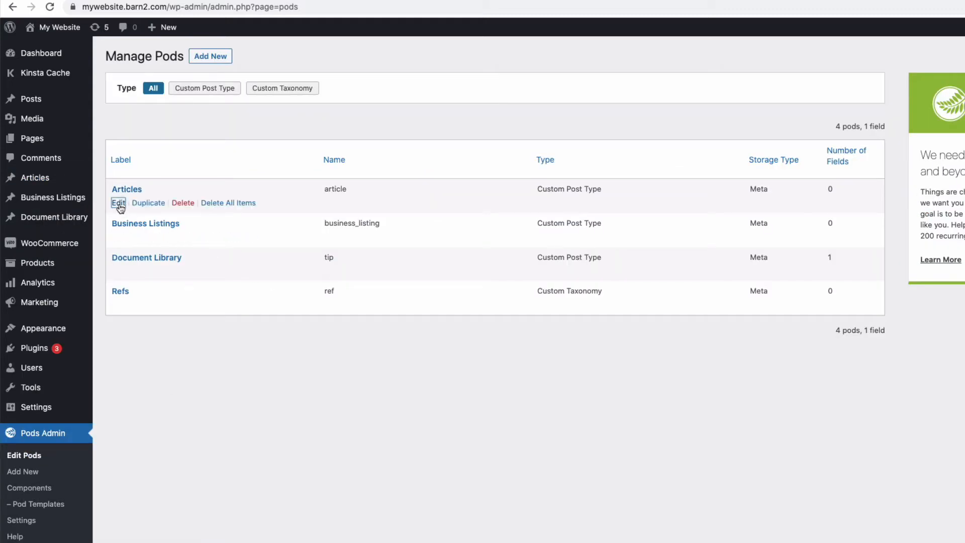
{"action": "left_click", "coordinate": [118, 203]}
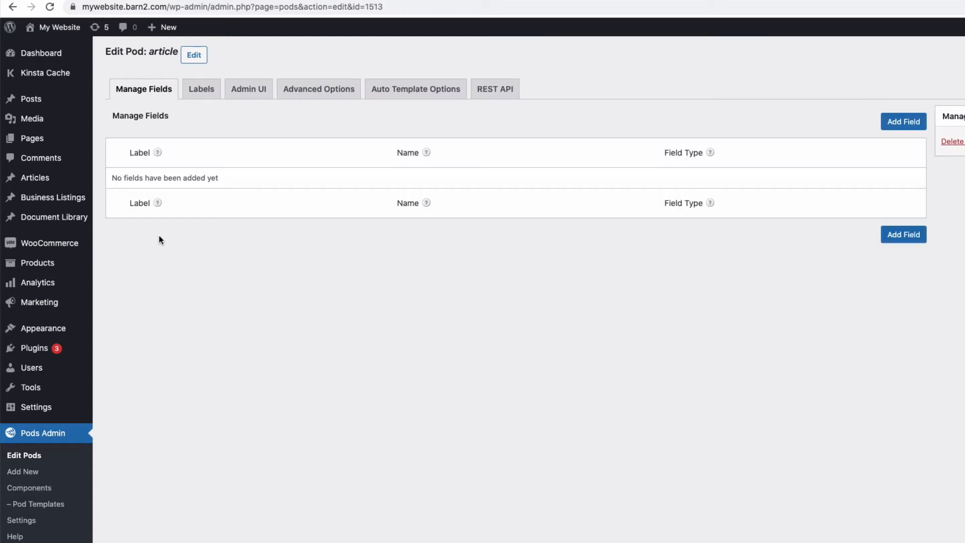
{"action": "mouse_move", "coordinate": [203, 222]}
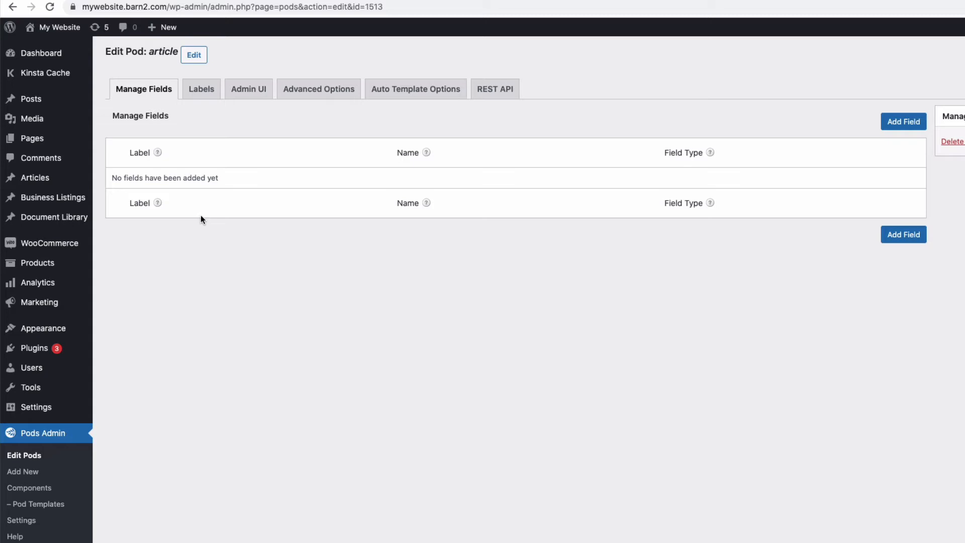
{"action": "left_click", "coordinate": [903, 121]}
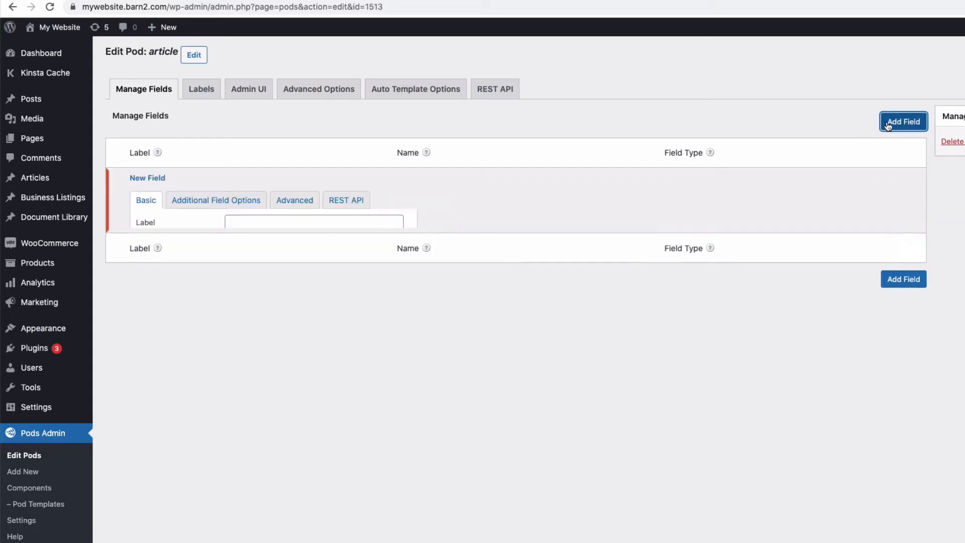
{"action": "left_click", "coordinate": [903, 121]}
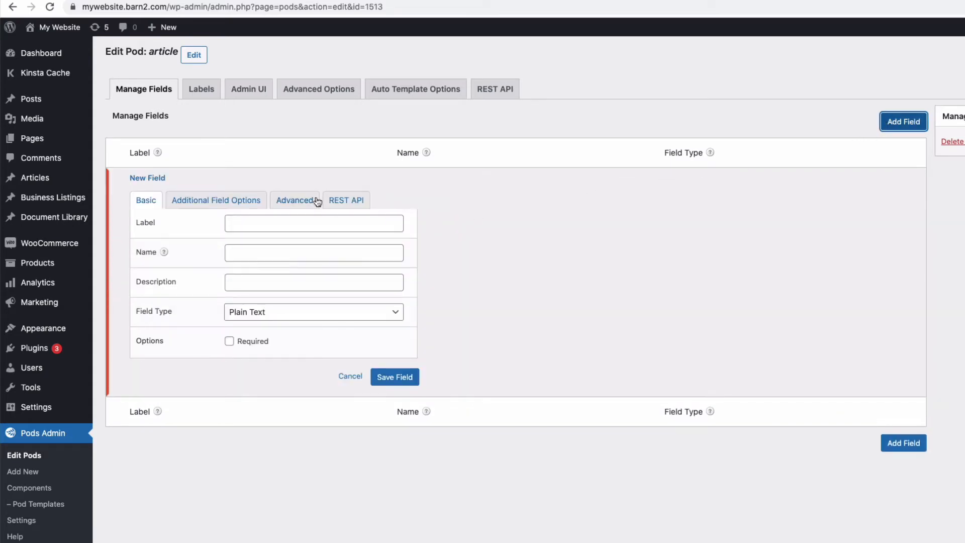
{"action": "left_click", "coordinate": [314, 223]}
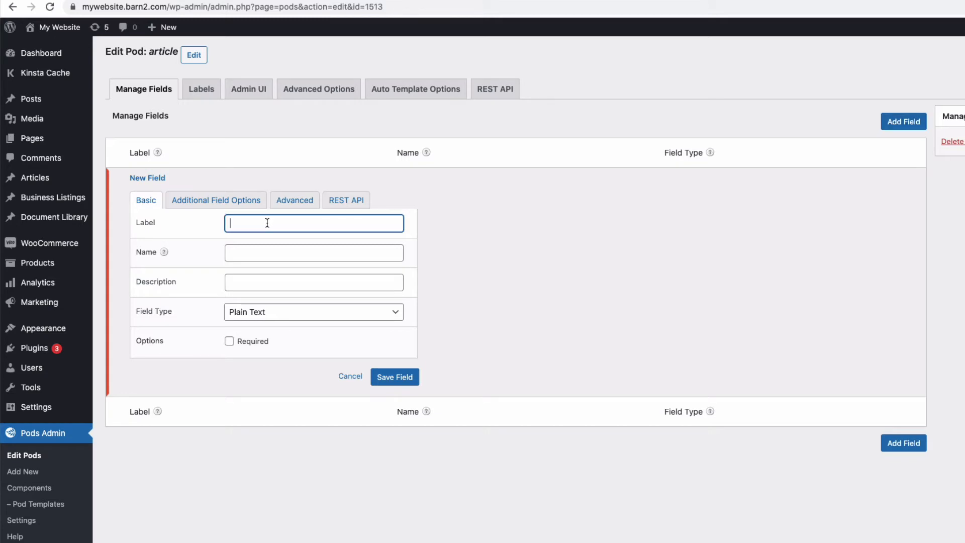
{"action": "type", "text": "Ref"}
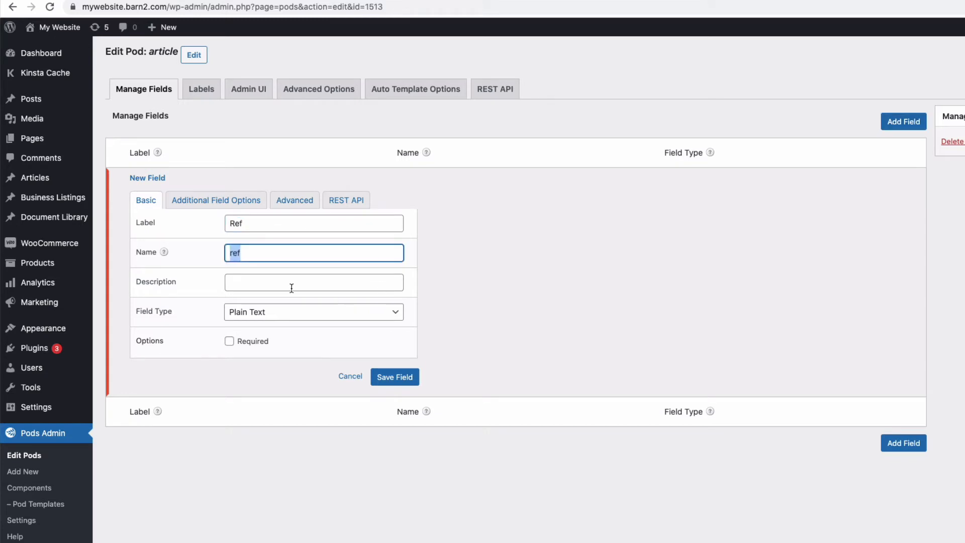
{"action": "type", "text": "Ref"}
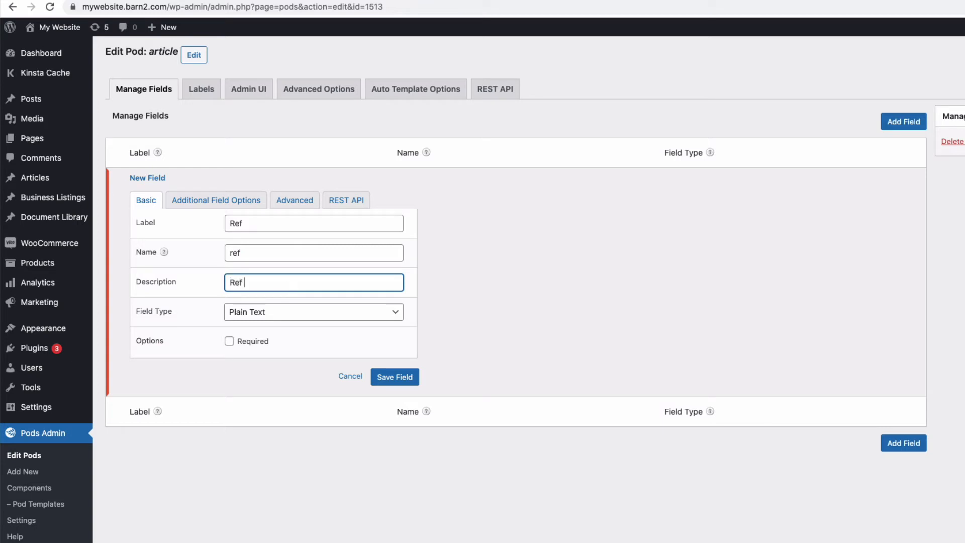
{"action": "type", "text": "No"}
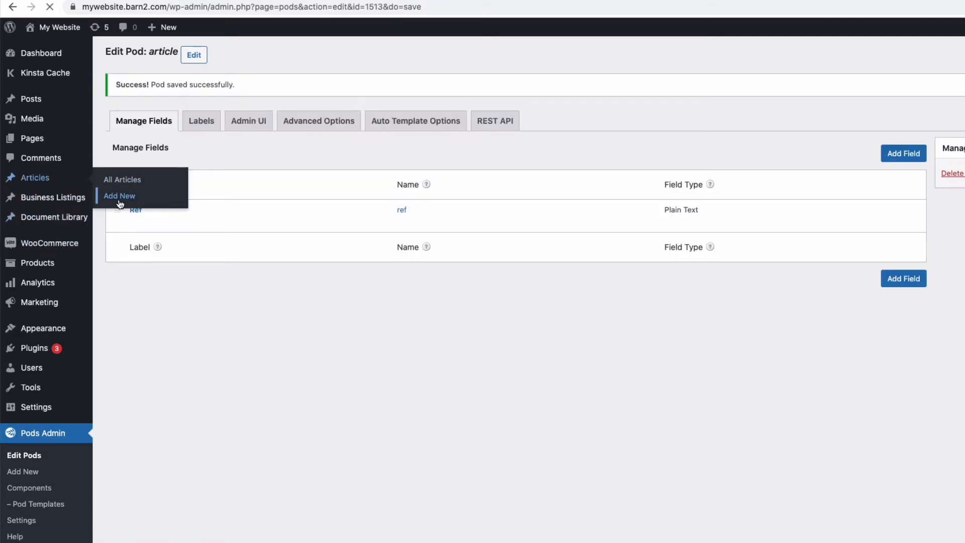
Check the Ref input on a new Article form, then return to the pods list
{"action": "left_click", "coordinate": [120, 195]}
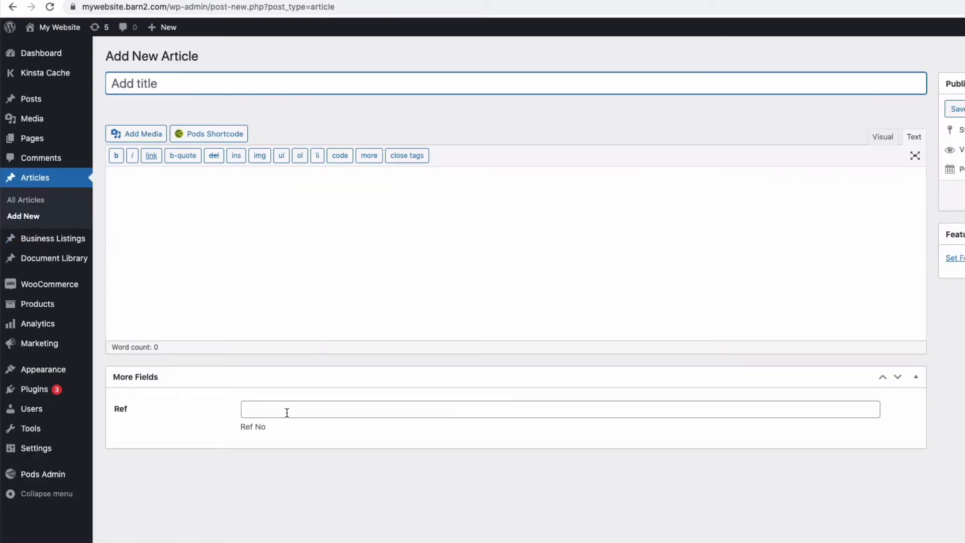
{"action": "left_click", "coordinate": [560, 409]}
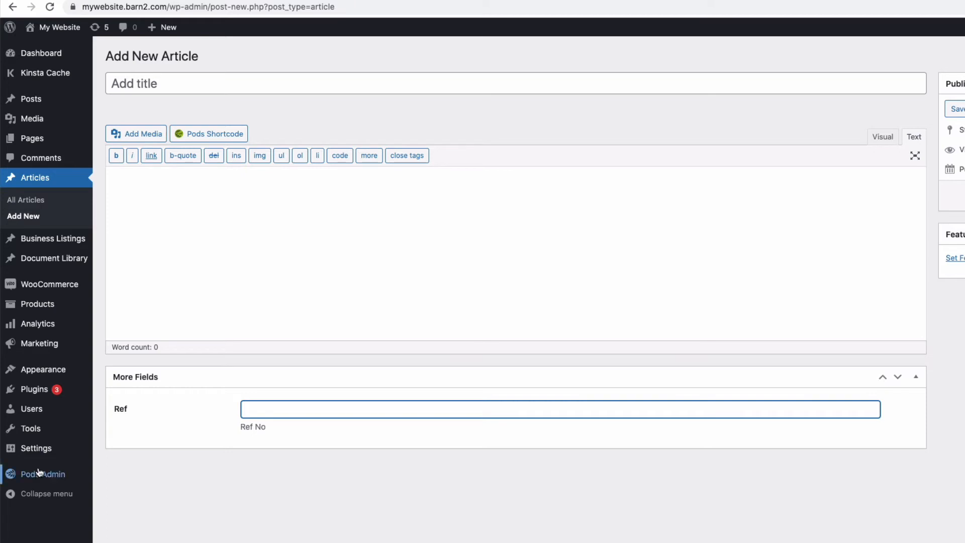
{"action": "left_click", "coordinate": [43, 474]}
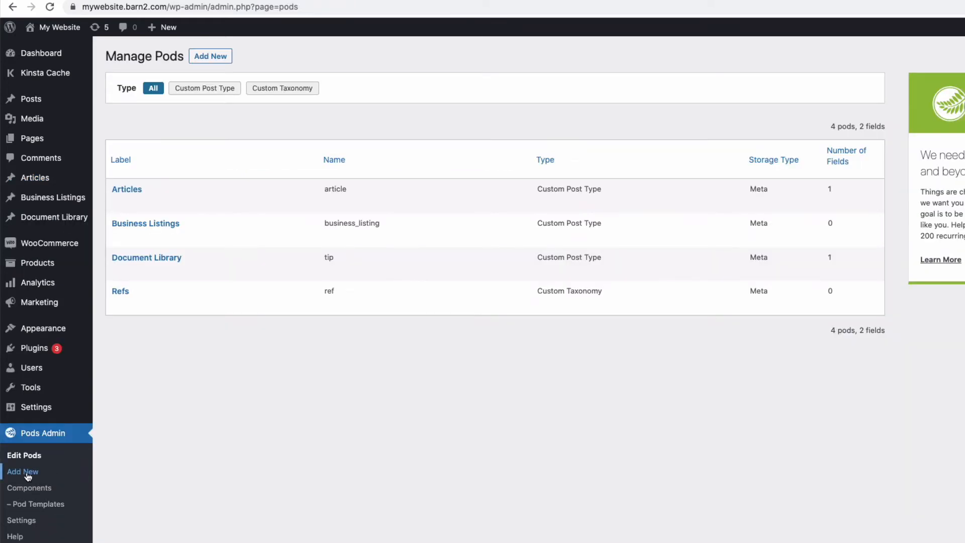
Add a Custom Taxonomy pod with labels Country and Countries and submit it
{"action": "left_click", "coordinate": [22, 472]}
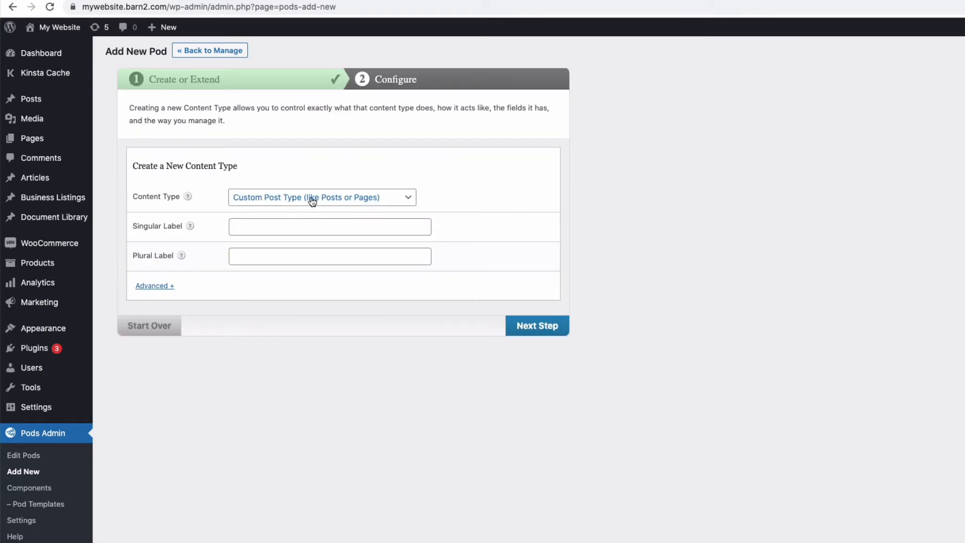
{"action": "left_click", "coordinate": [320, 197]}
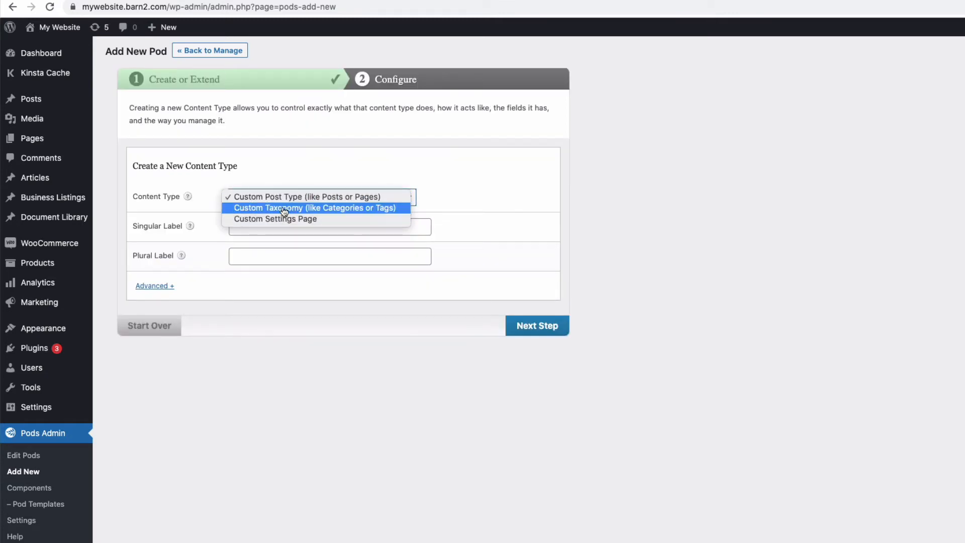
{"action": "left_click", "coordinate": [316, 207]}
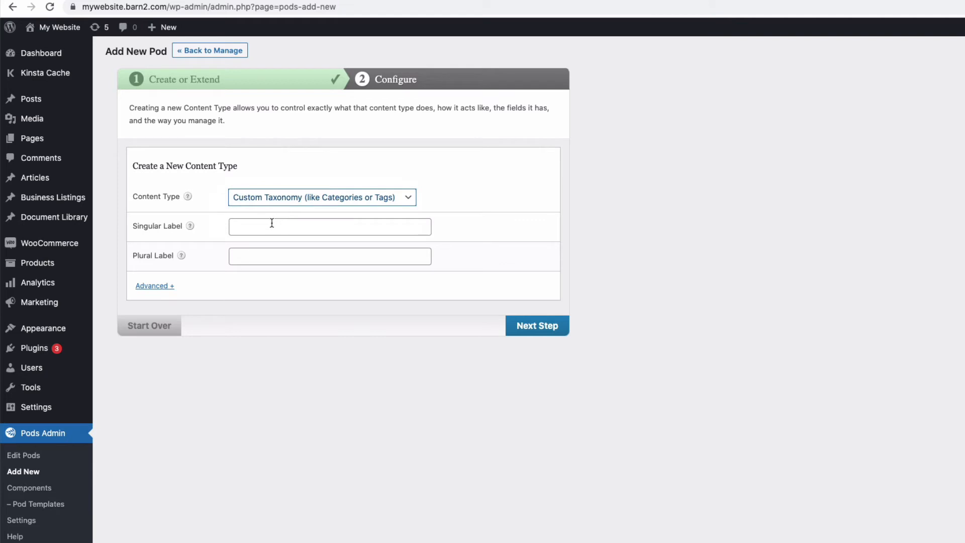
{"action": "left_click", "coordinate": [329, 226]}
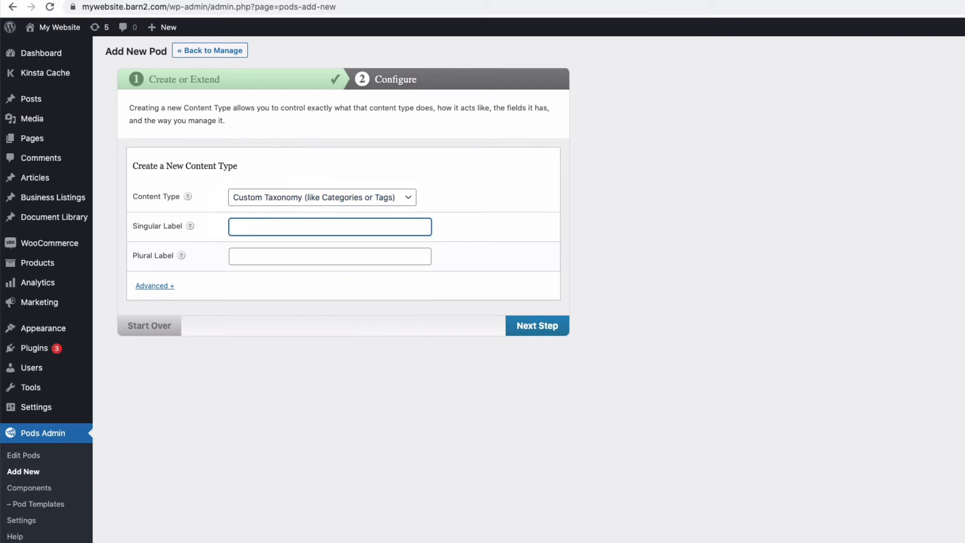
{"action": "type", "text": "Country"}
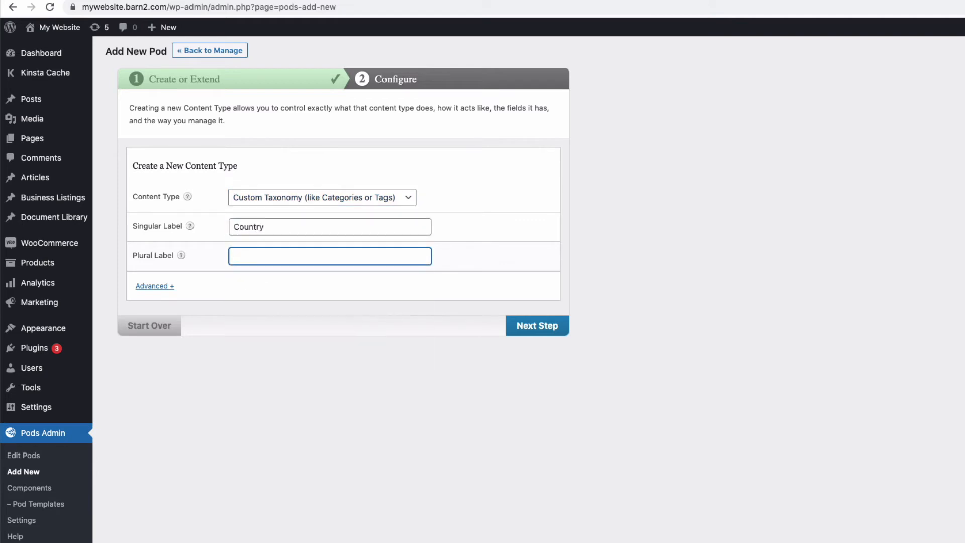
{"action": "type", "text": "Countries"}
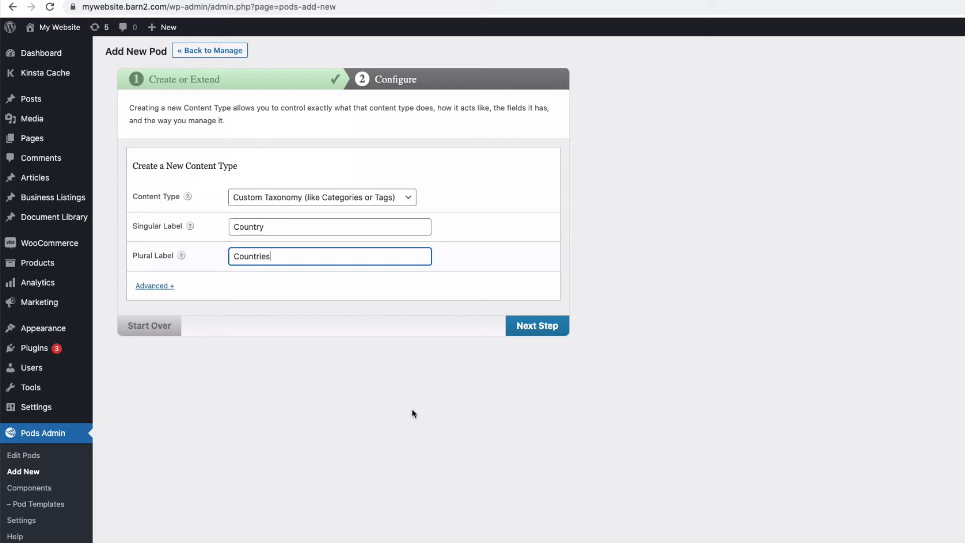
{"action": "left_click", "coordinate": [537, 325]}
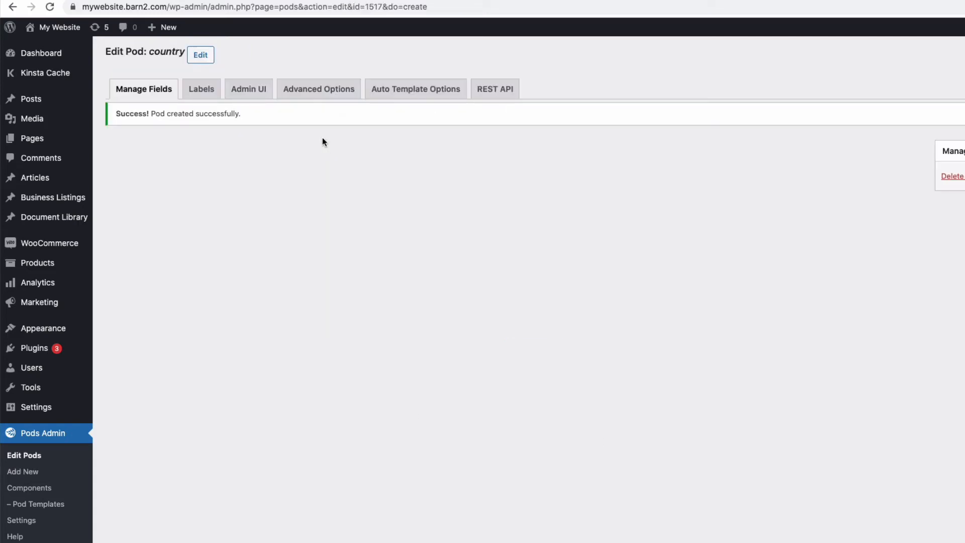
Tick Articles under the Country taxonomy's Associated Post Types
{"action": "scroll", "scroll_direction": "down", "scroll_amount": 3}
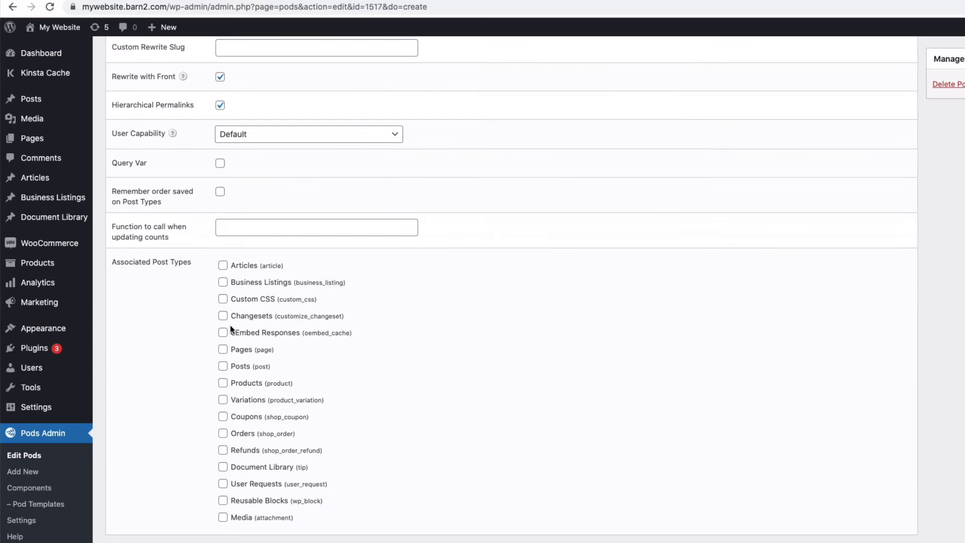
{"action": "mouse_move", "coordinate": [183, 285]}
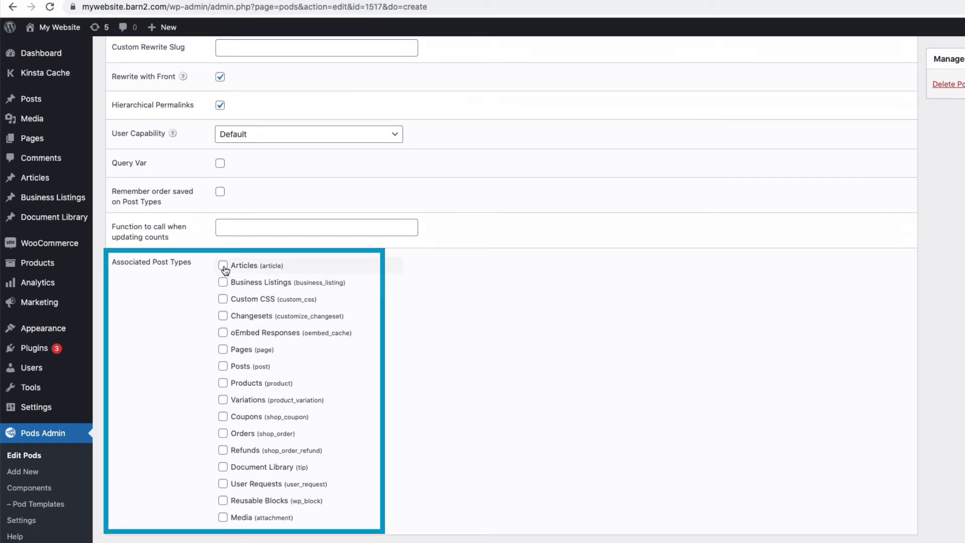
{"action": "left_click", "coordinate": [222, 266]}
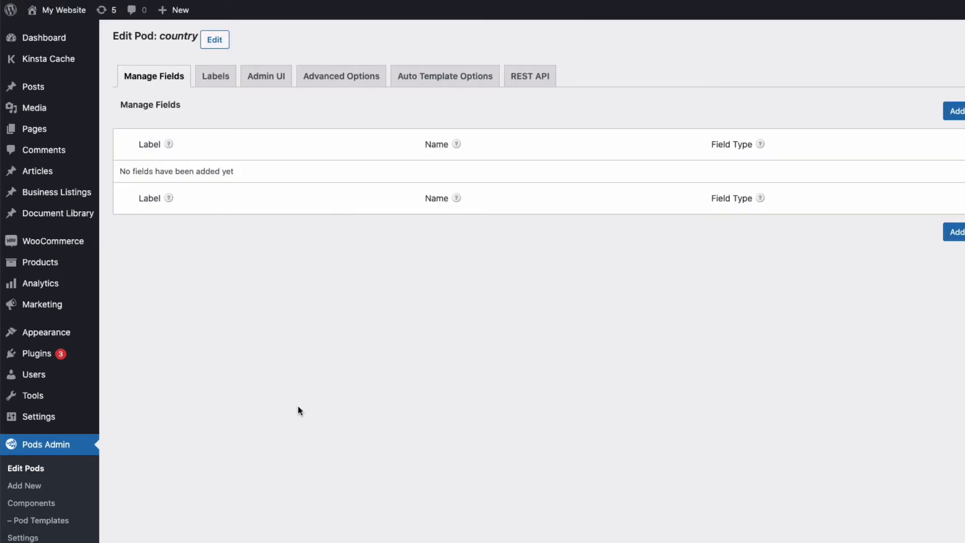
{"action": "mouse_move", "coordinate": [36, 171]}
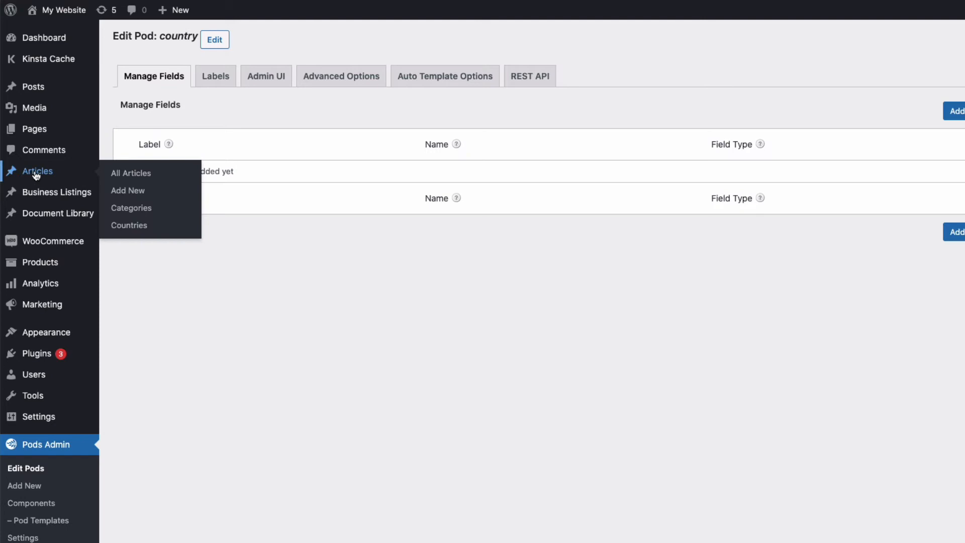
Start a new Article to check for the Countries taxonomy box
{"action": "left_click", "coordinate": [128, 190]}
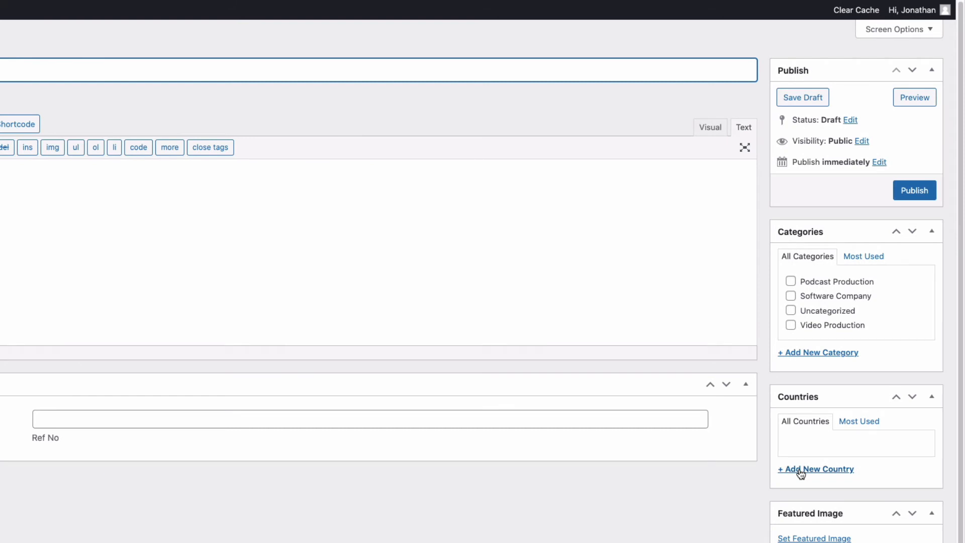
{"action": "mouse_move", "coordinate": [392, 275]}
{"action": "type", "text": "New Article"}
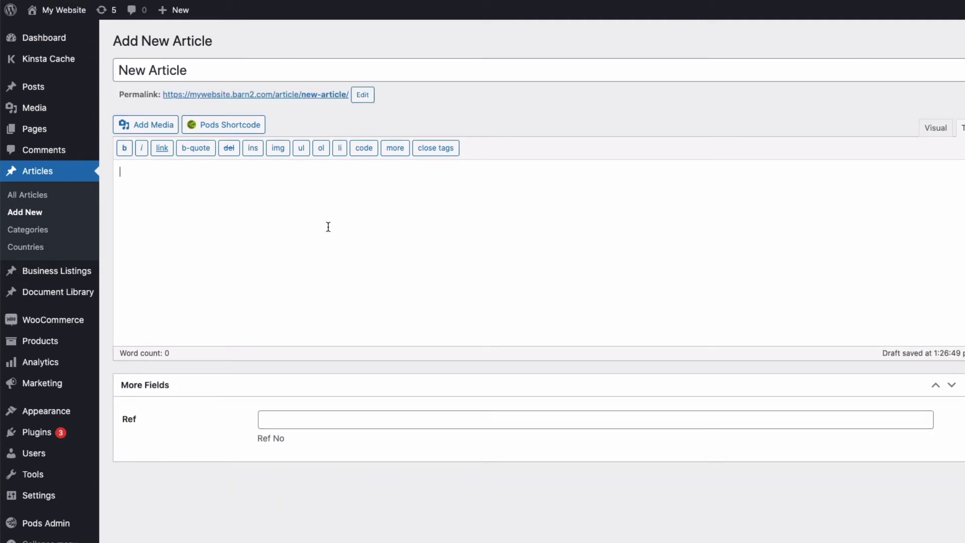
{"action": "mouse_move", "coordinate": [289, 229]}
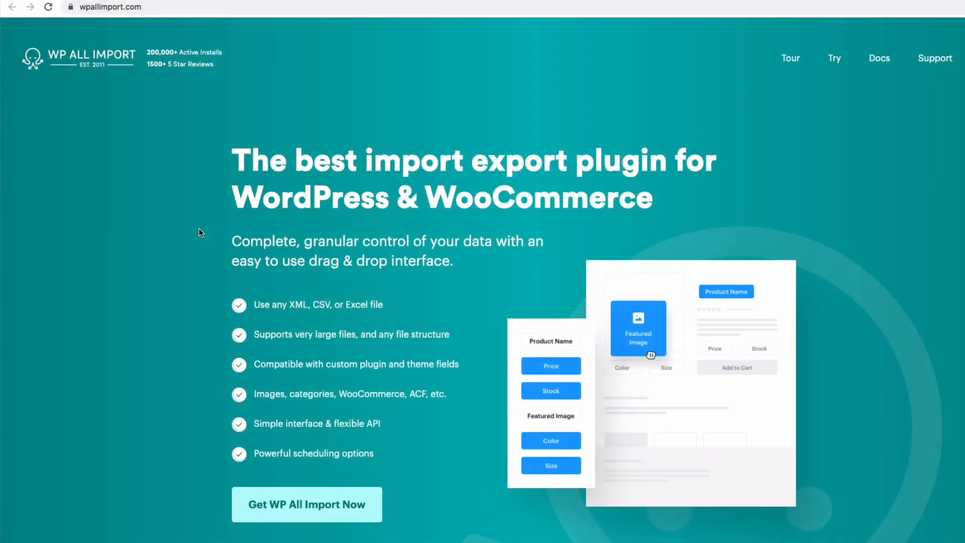
{"action": "mouse_move", "coordinate": [197, 231]}
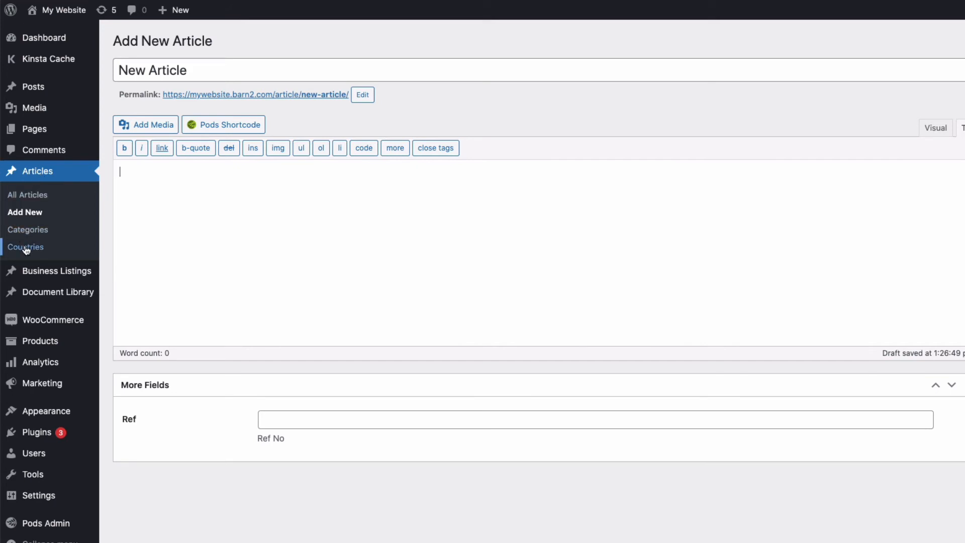
Add 'UK' as a new term under Articles > Countries
{"action": "left_click", "coordinate": [25, 247]}
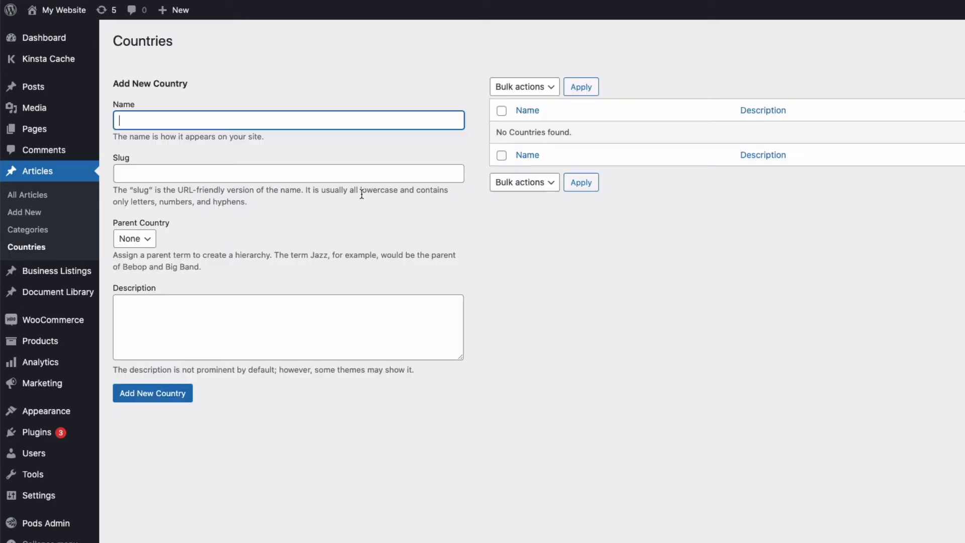
{"action": "mouse_move", "coordinate": [253, 315]}
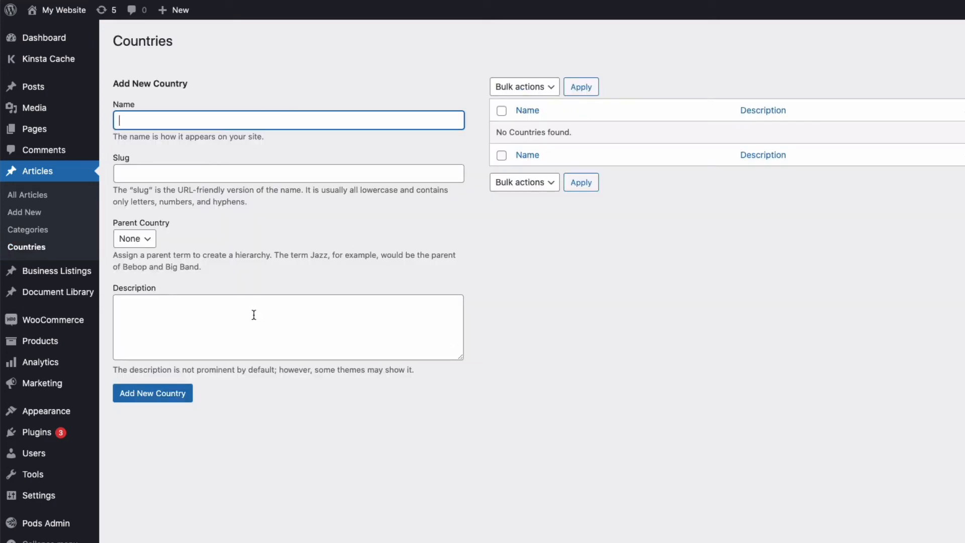
{"action": "type", "text": "UK"}
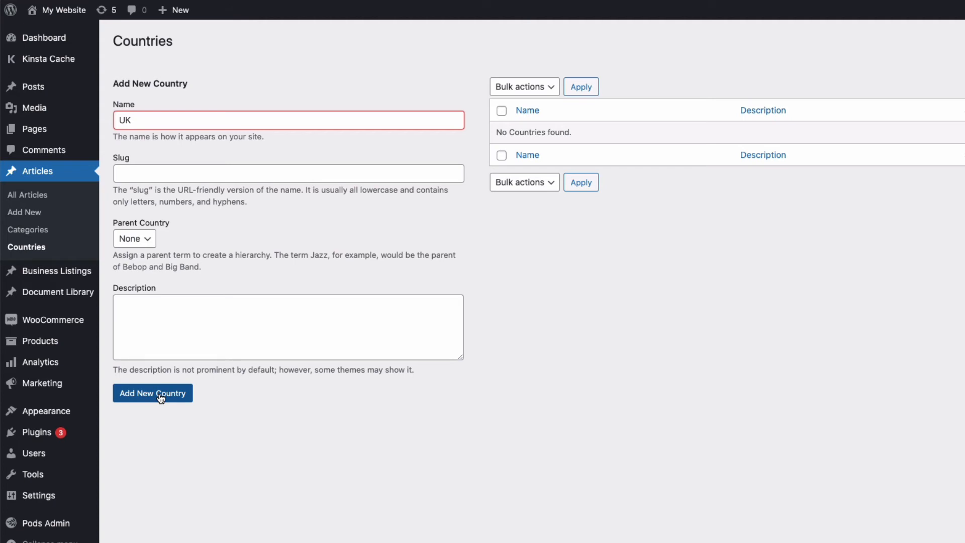
{"action": "left_click", "coordinate": [152, 392]}
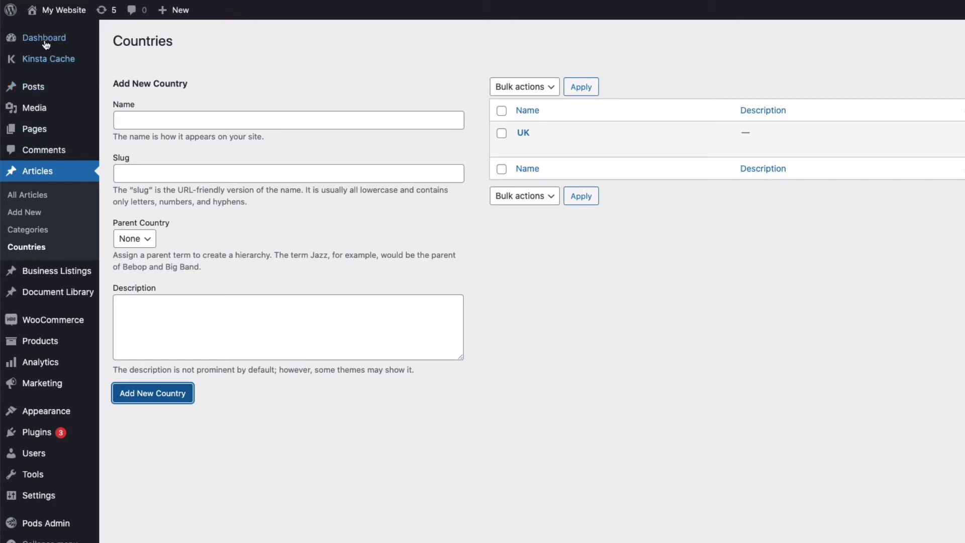
{"action": "left_click", "coordinate": [43, 37]}
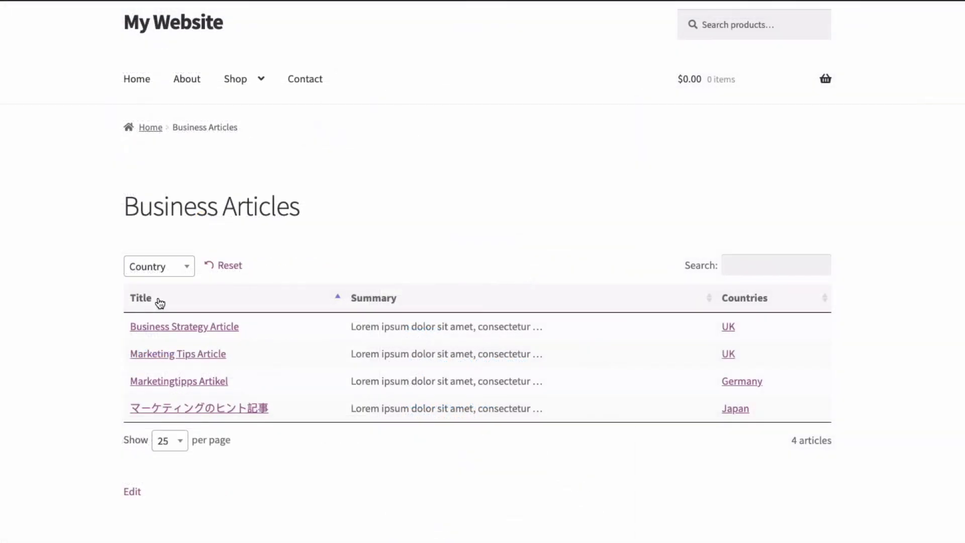
Sort the front-end Business Articles table by title
{"action": "left_click", "coordinate": [159, 266]}
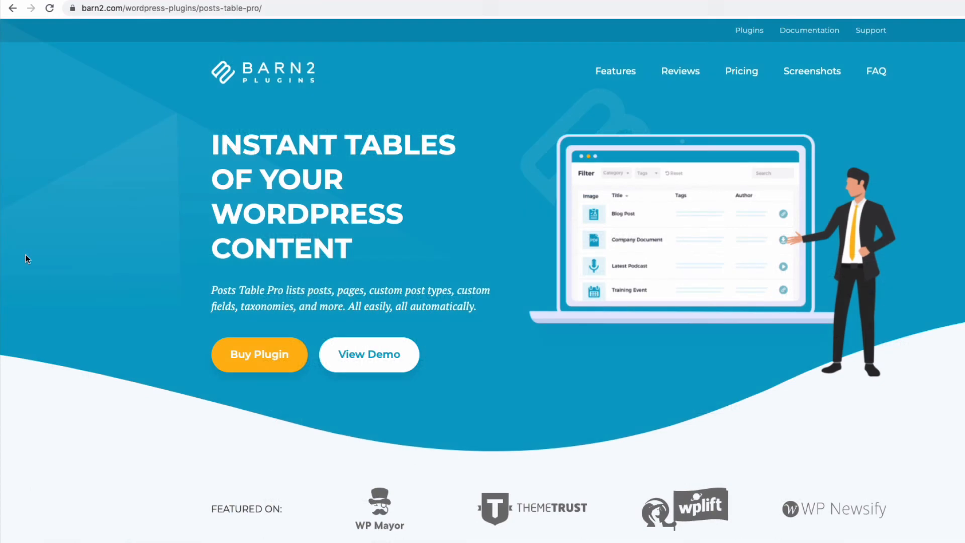
{"action": "mouse_move", "coordinate": [55, 174]}
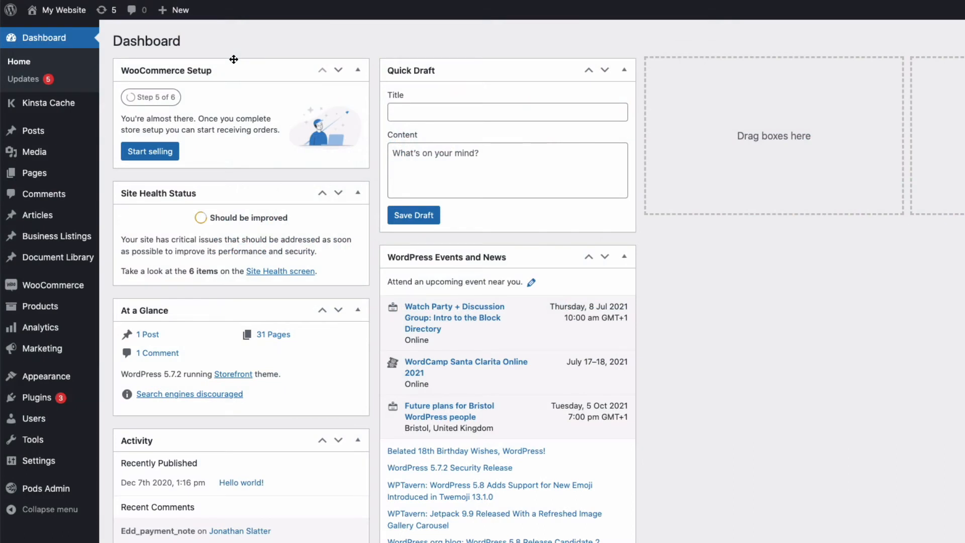
{"action": "mouse_move", "coordinate": [233, 51]}
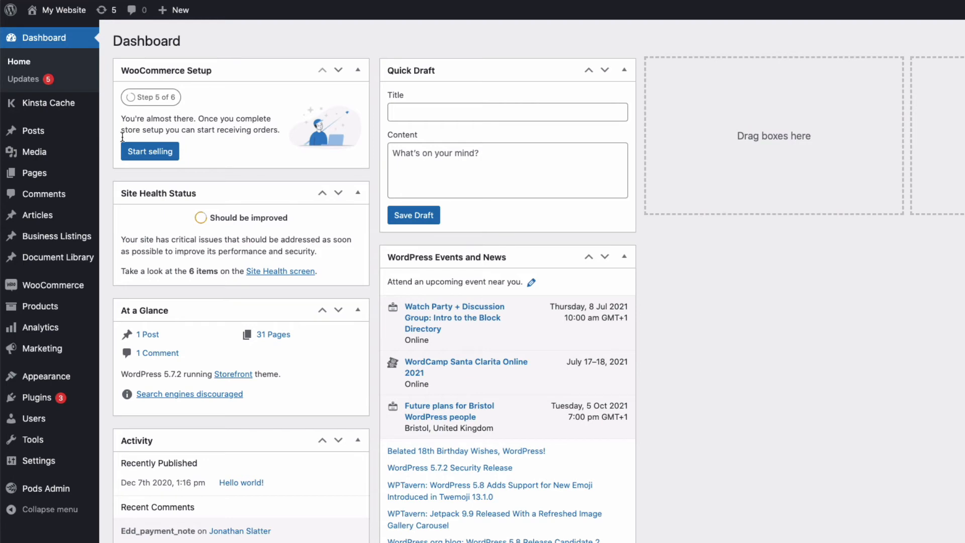
{"action": "mouse_move", "coordinate": [36, 398]}
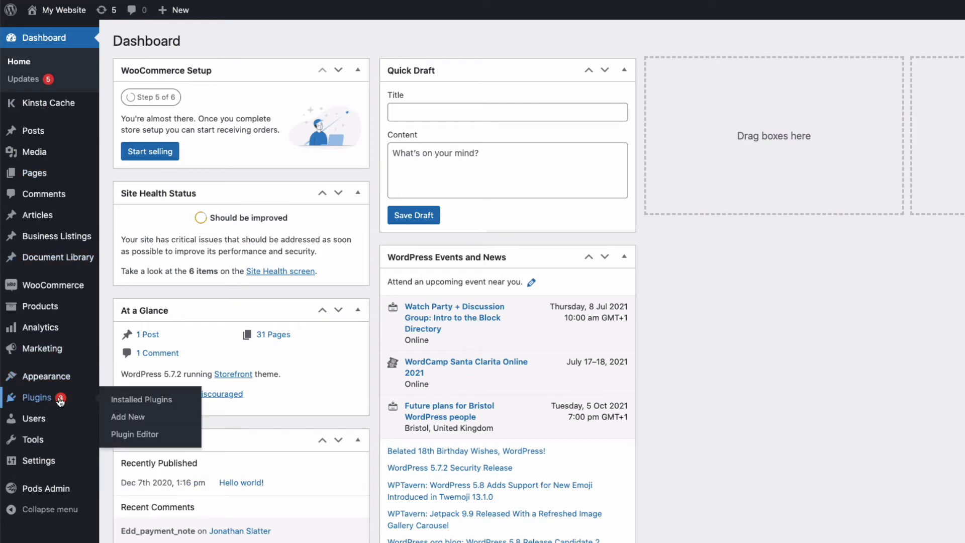
Check the plugin upload area, then open Posts Table Pro settings from Installed Plugins
{"action": "left_click", "coordinate": [127, 416]}
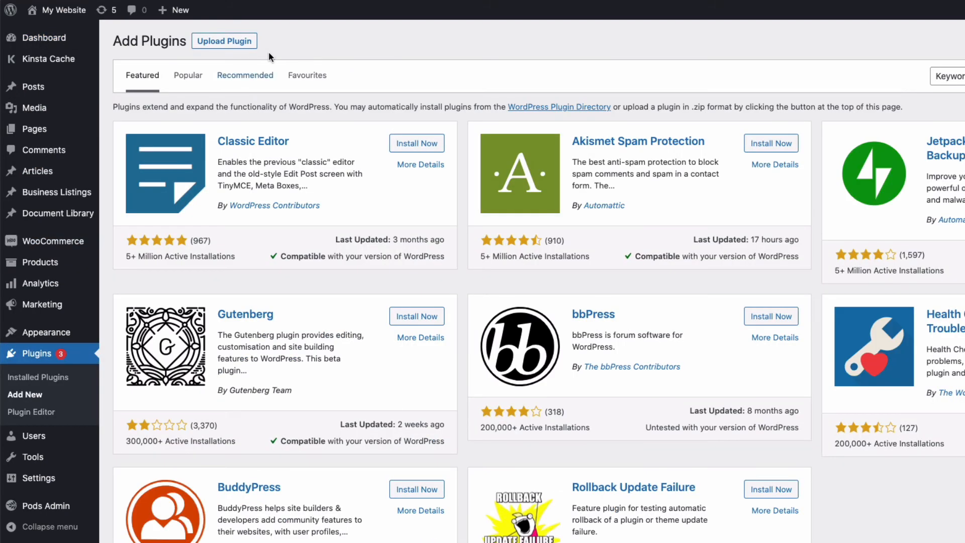
{"action": "left_click", "coordinate": [225, 40]}
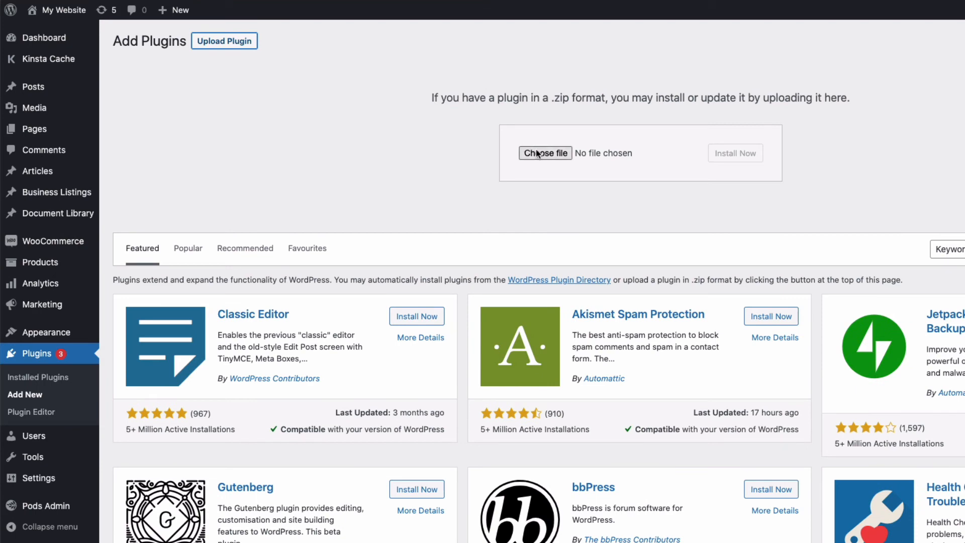
{"action": "mouse_move", "coordinate": [293, 216]}
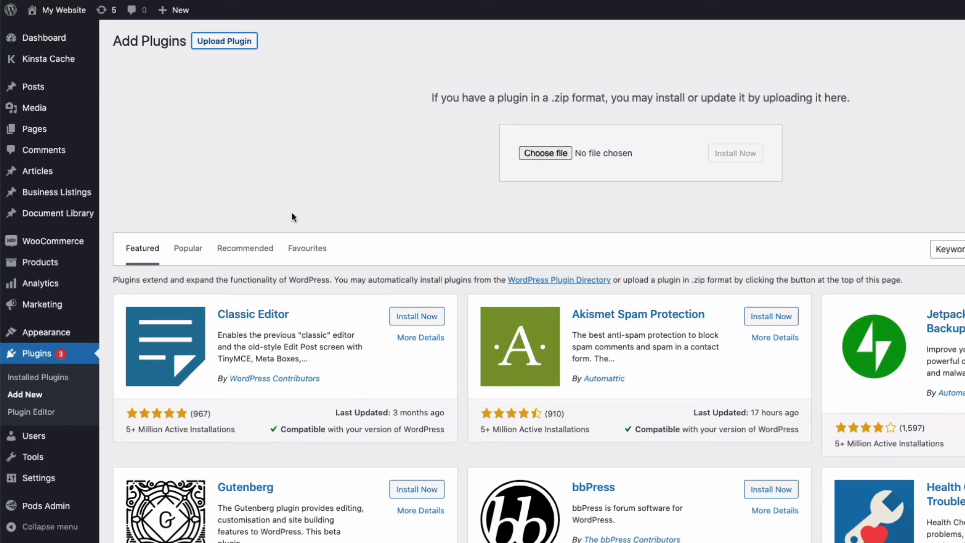
{"action": "left_click", "coordinate": [40, 377]}
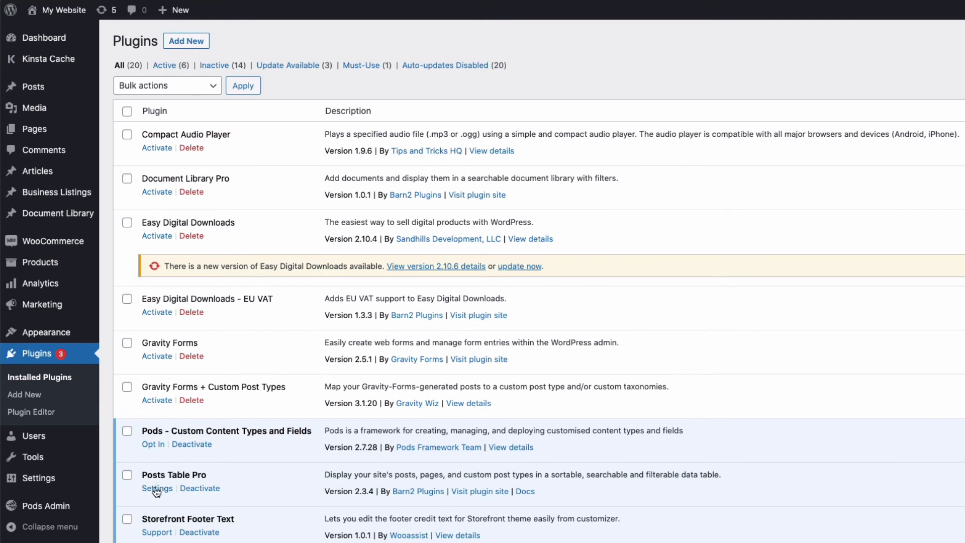
{"action": "left_click", "coordinate": [157, 488]}
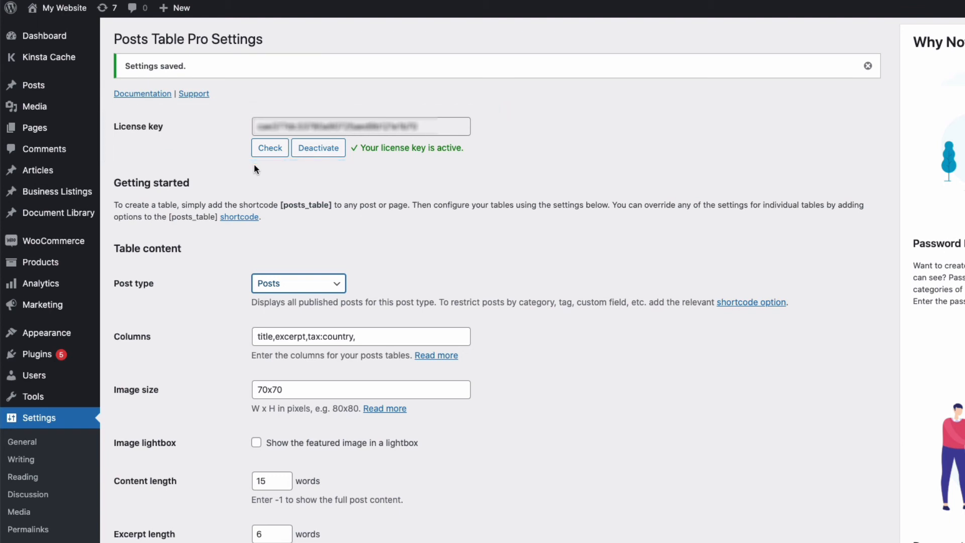
Change the Posts Table Pro post type from Posts to Articles
{"action": "scroll", "scroll_direction": "down", "scroll_amount": 3}
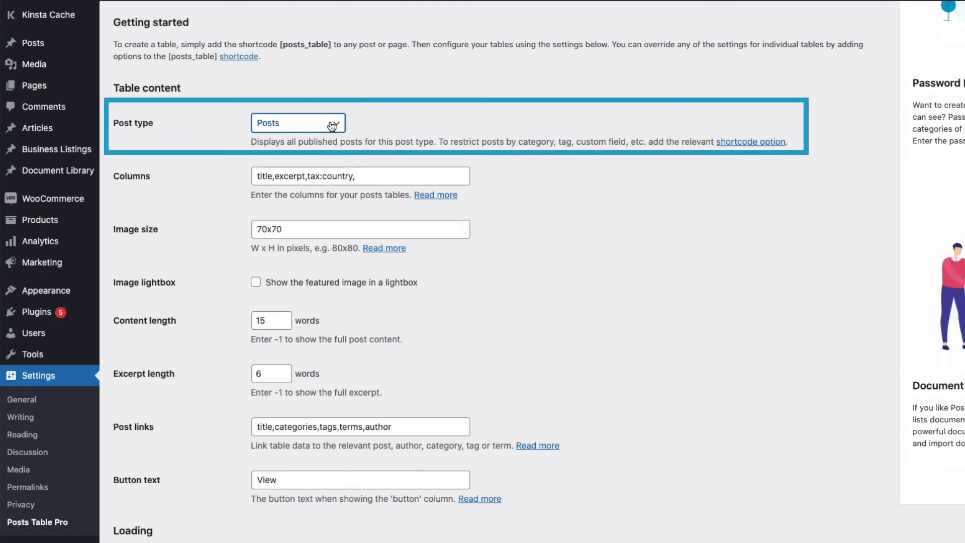
{"action": "left_click", "coordinate": [297, 122]}
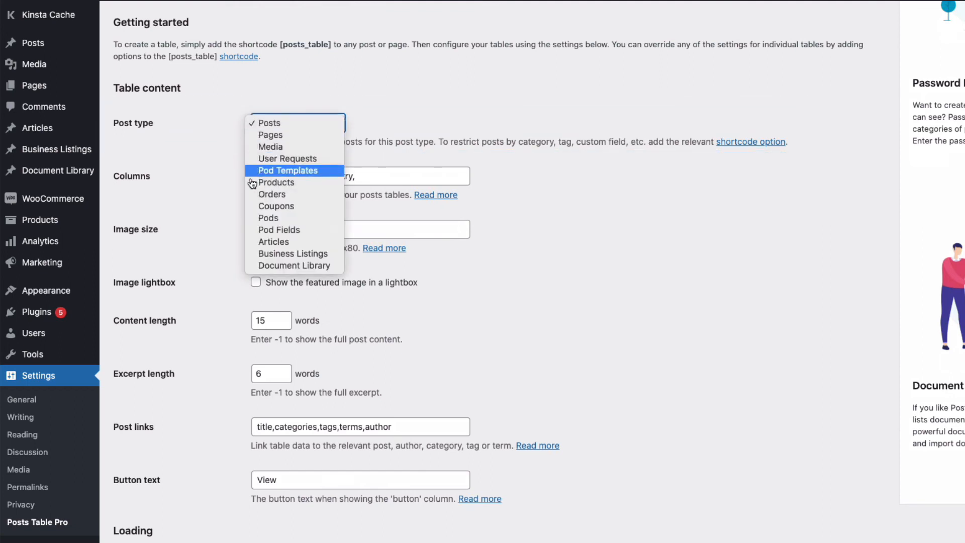
{"action": "left_click", "coordinate": [274, 241]}
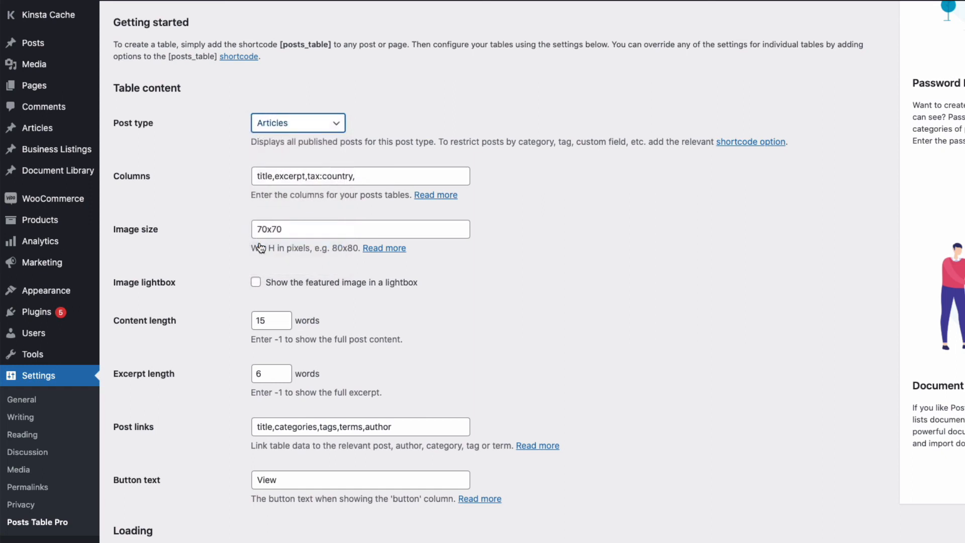
{"action": "mouse_move", "coordinate": [222, 203]}
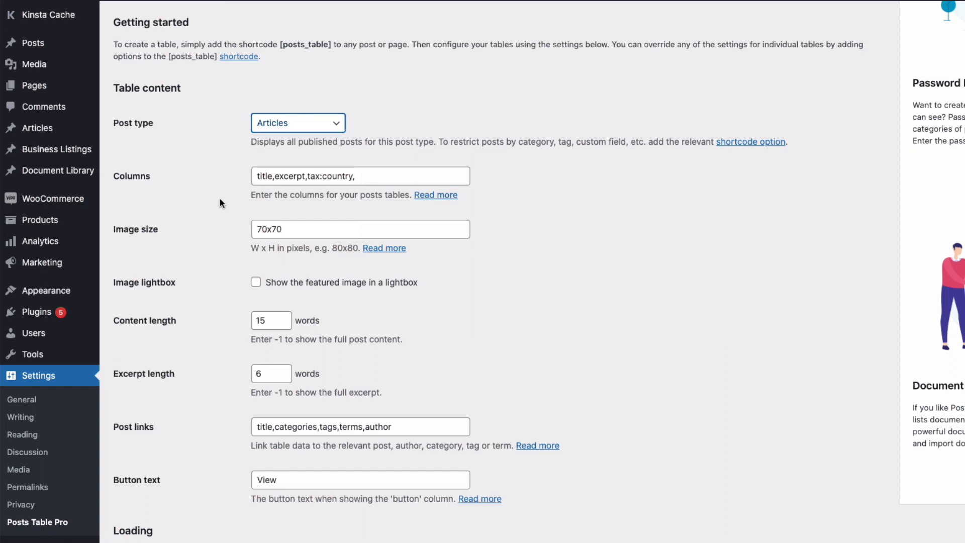
{"action": "left_click", "coordinate": [360, 175]}
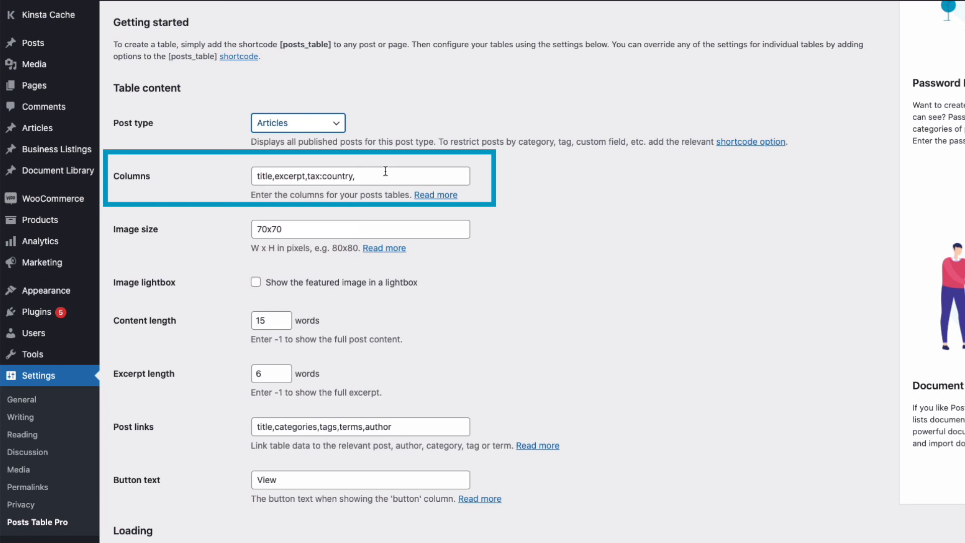
{"action": "left_click", "coordinate": [360, 176]}
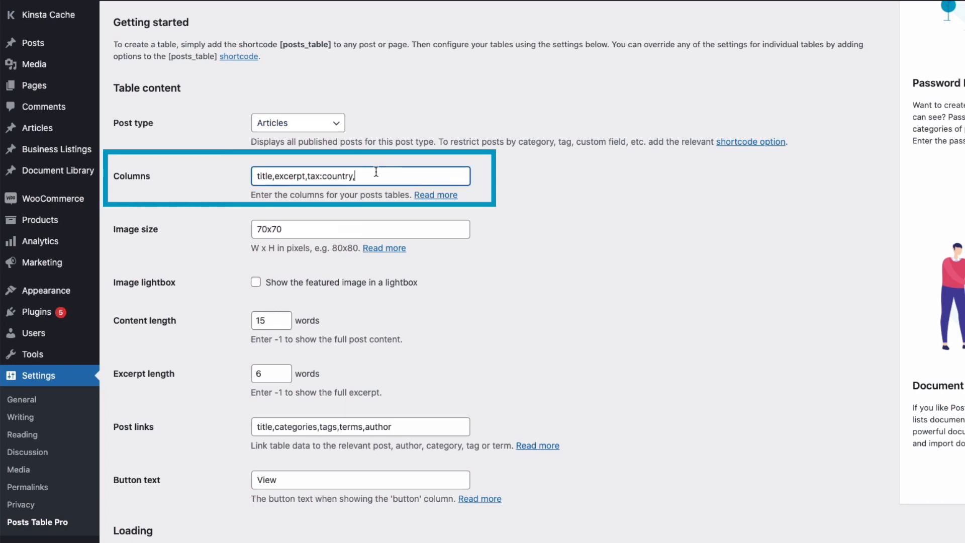
{"action": "mouse_move", "coordinate": [199, 211]}
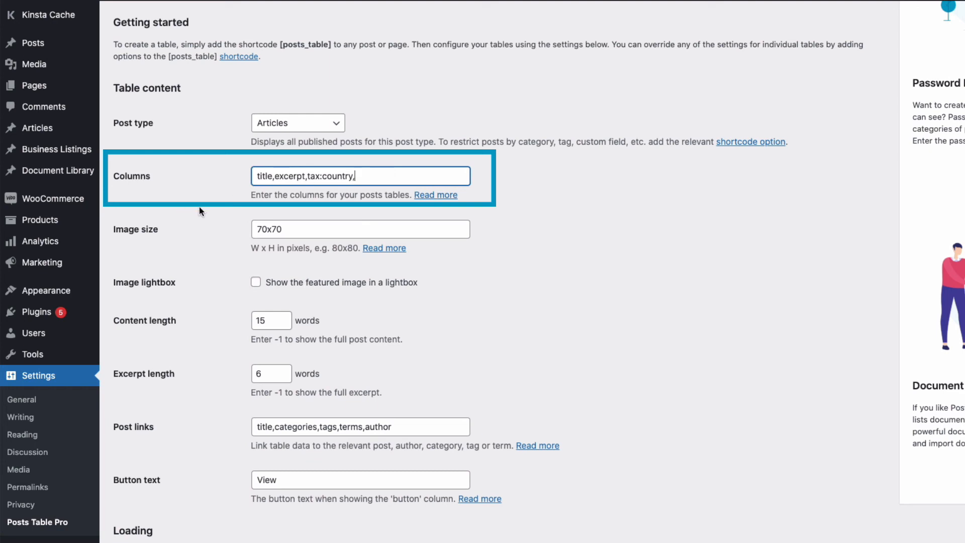
{"action": "mouse_move", "coordinate": [205, 211]}
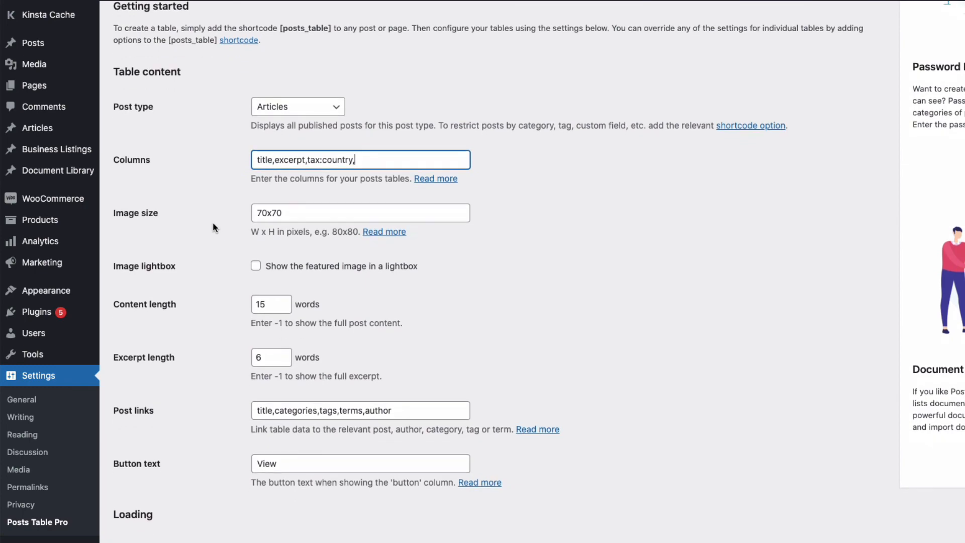
Save the Posts Table Pro settings, including the tax:country custom filter
{"action": "scroll", "scroll_direction": "down", "scroll_amount": 3}
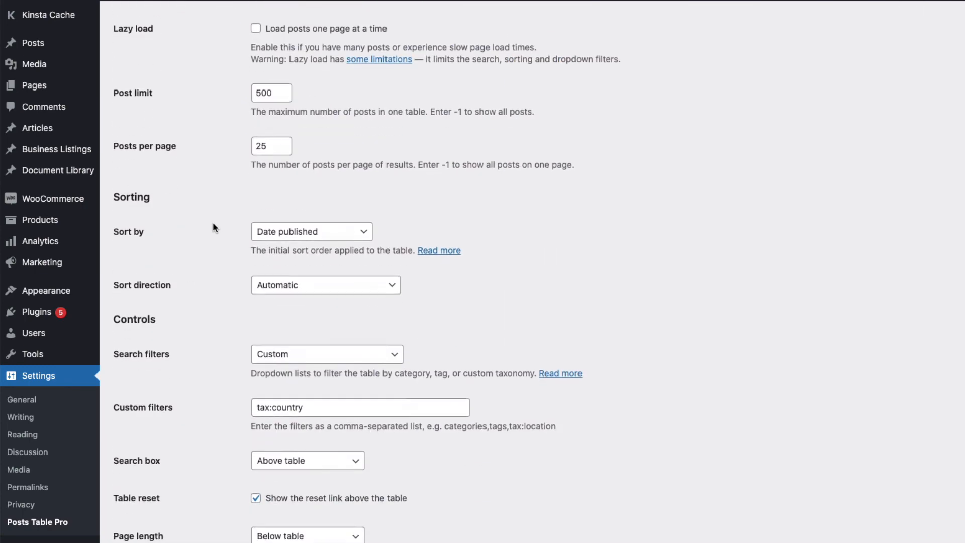
{"action": "scroll", "scroll_direction": "down", "scroll_amount": 3}
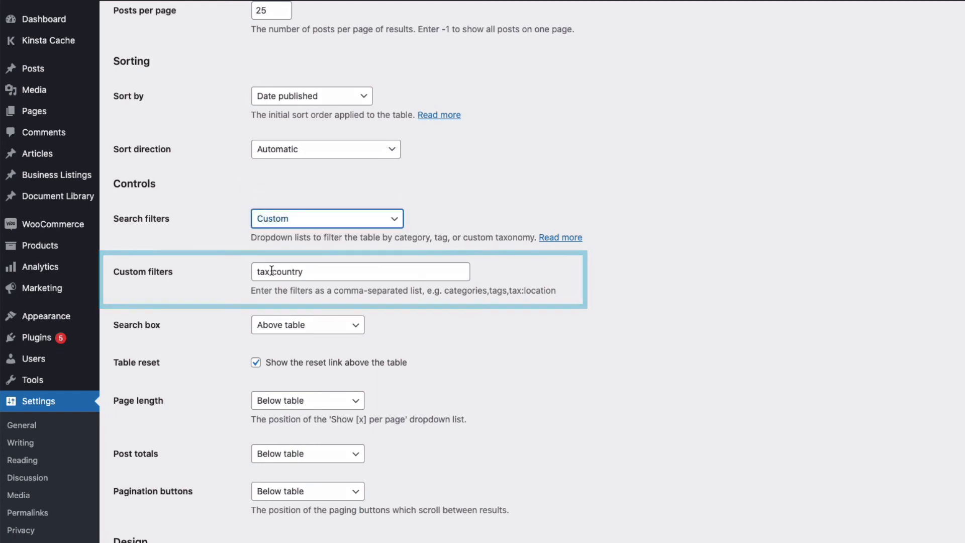
{"action": "scroll", "scroll_direction": "down", "scroll_amount": 3}
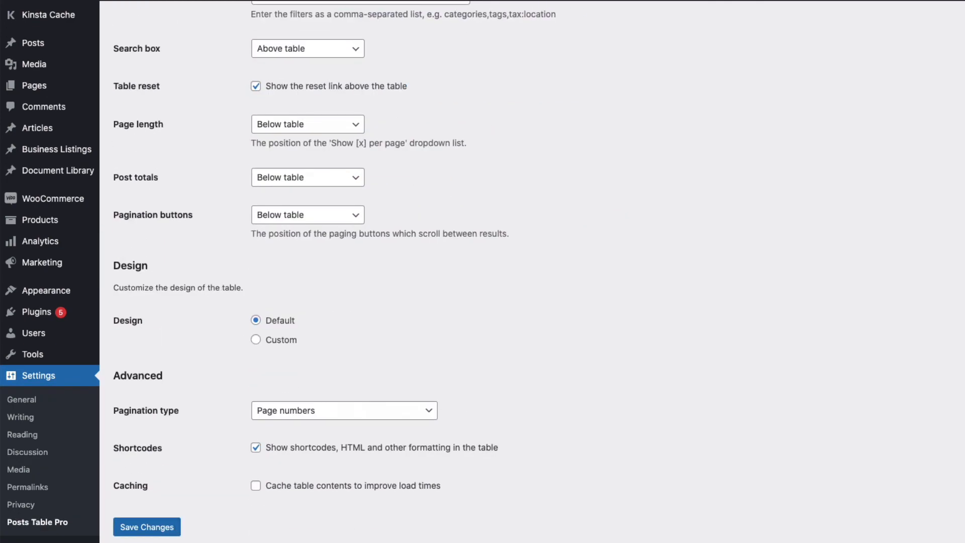
{"action": "left_click", "coordinate": [146, 527]}
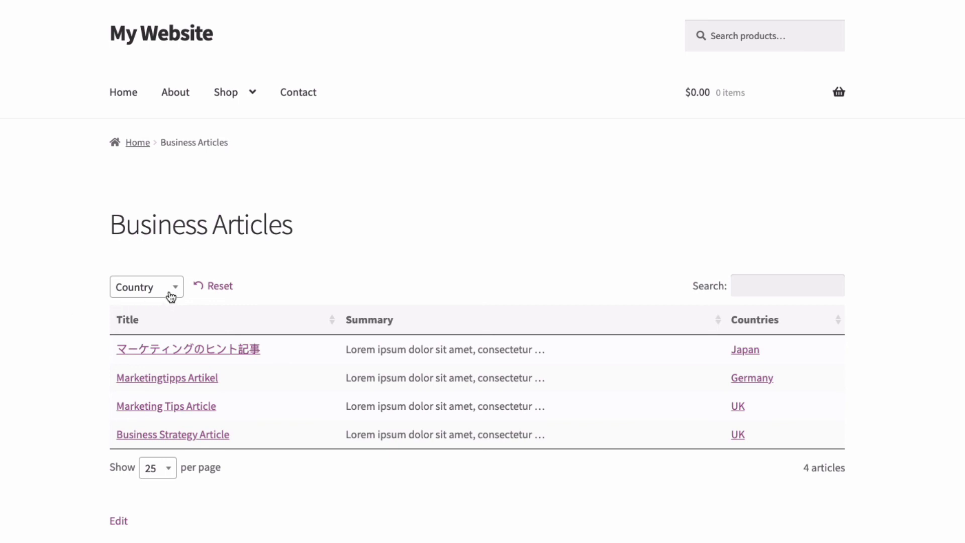
{"action": "left_click", "coordinate": [146, 286]}
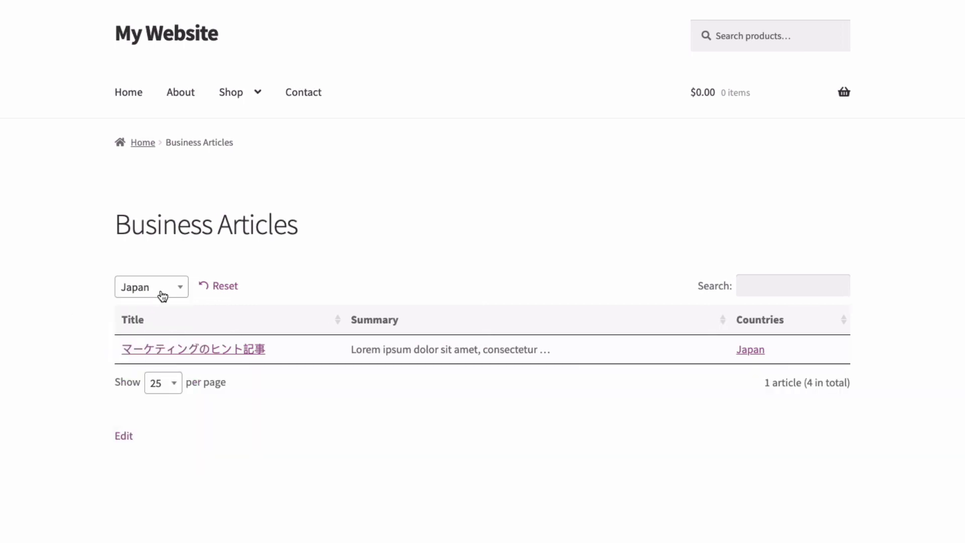
{"action": "left_click", "coordinate": [151, 285]}
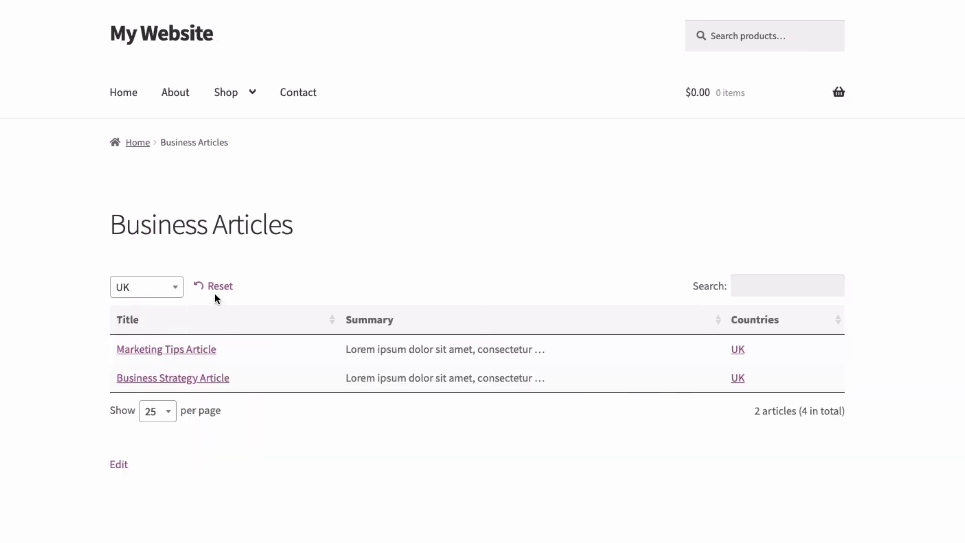
{"action": "left_click", "coordinate": [214, 285]}
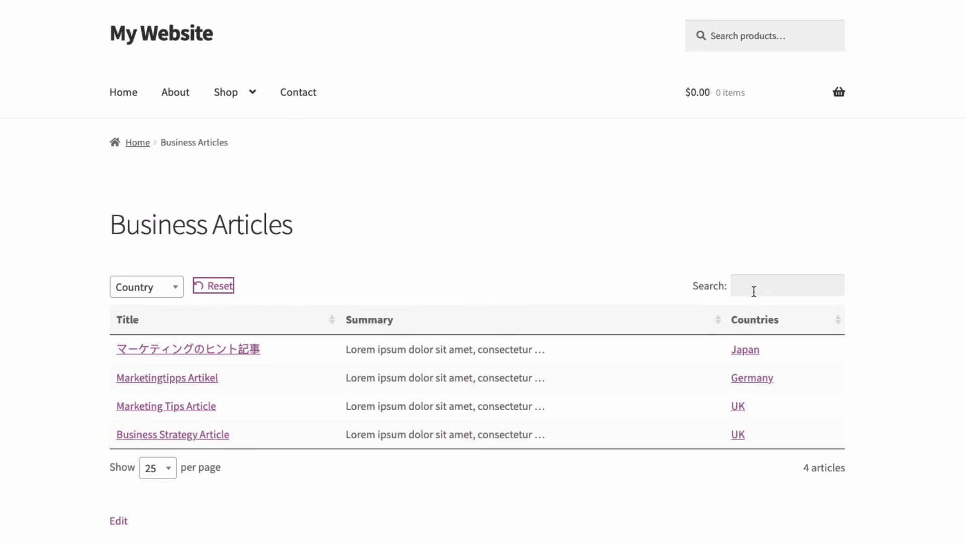
{"action": "type", "text": "strat"}
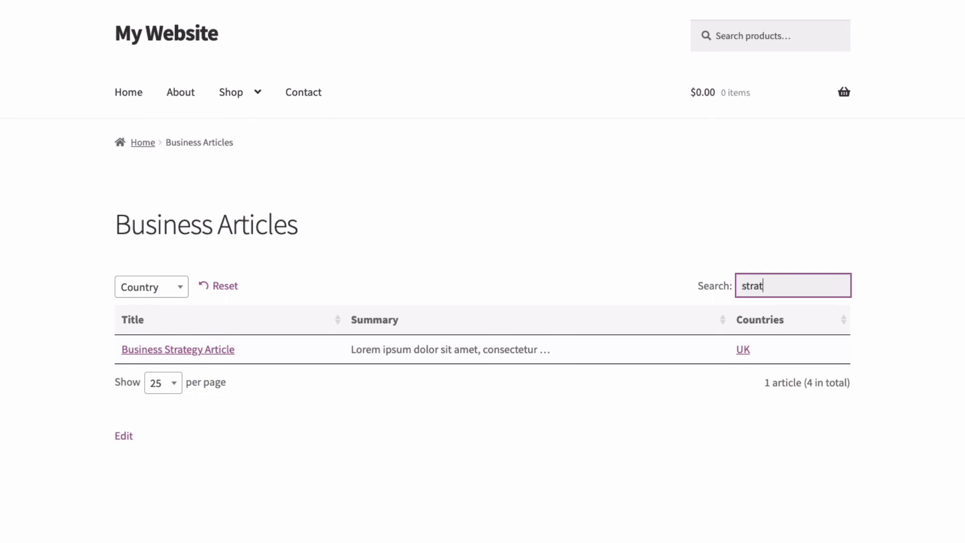
{"action": "type", "text": "egy"}
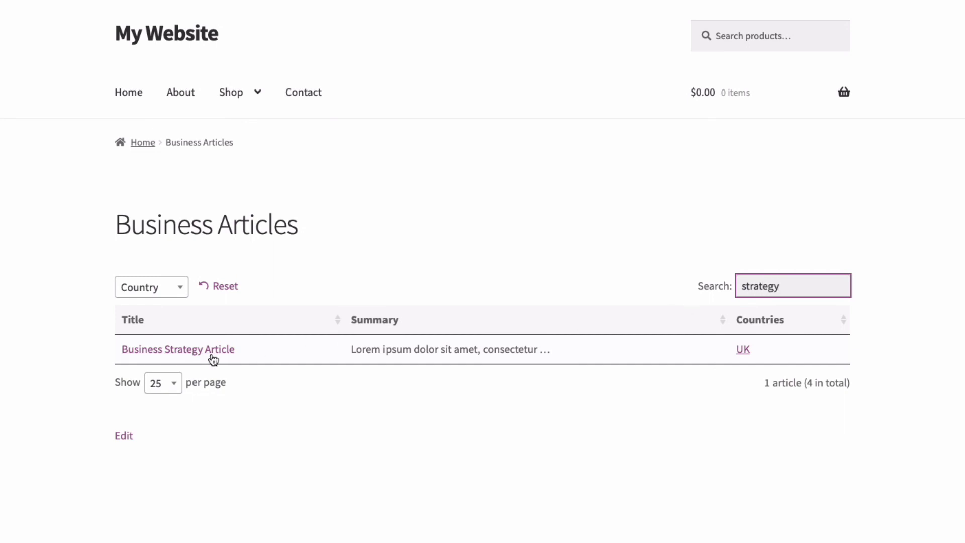
{"action": "mouse_move", "coordinate": [682, 318]}
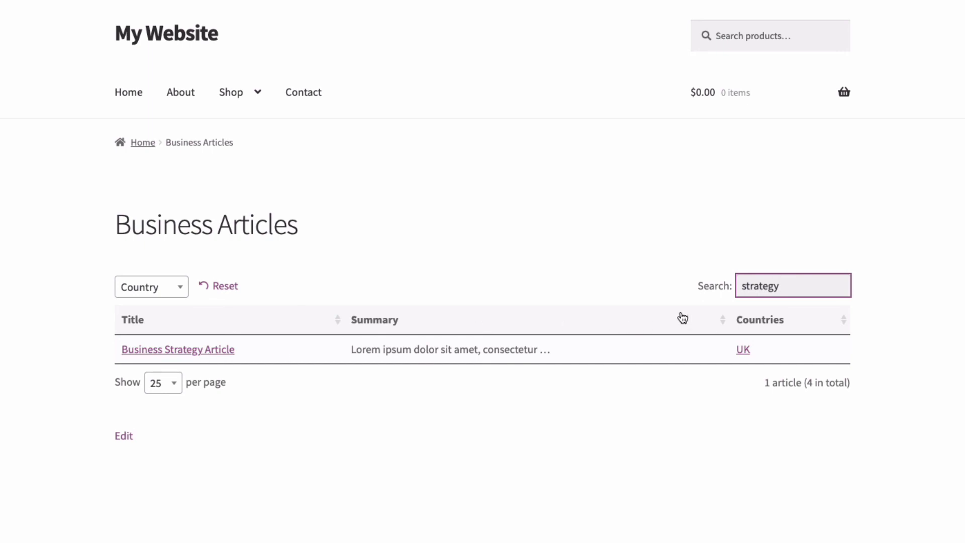
{"action": "left_click", "coordinate": [793, 285]}
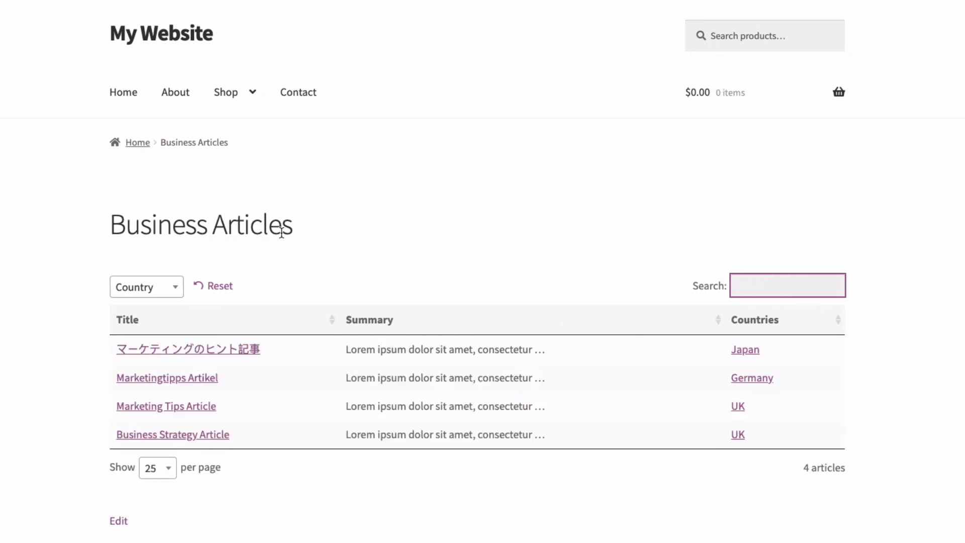